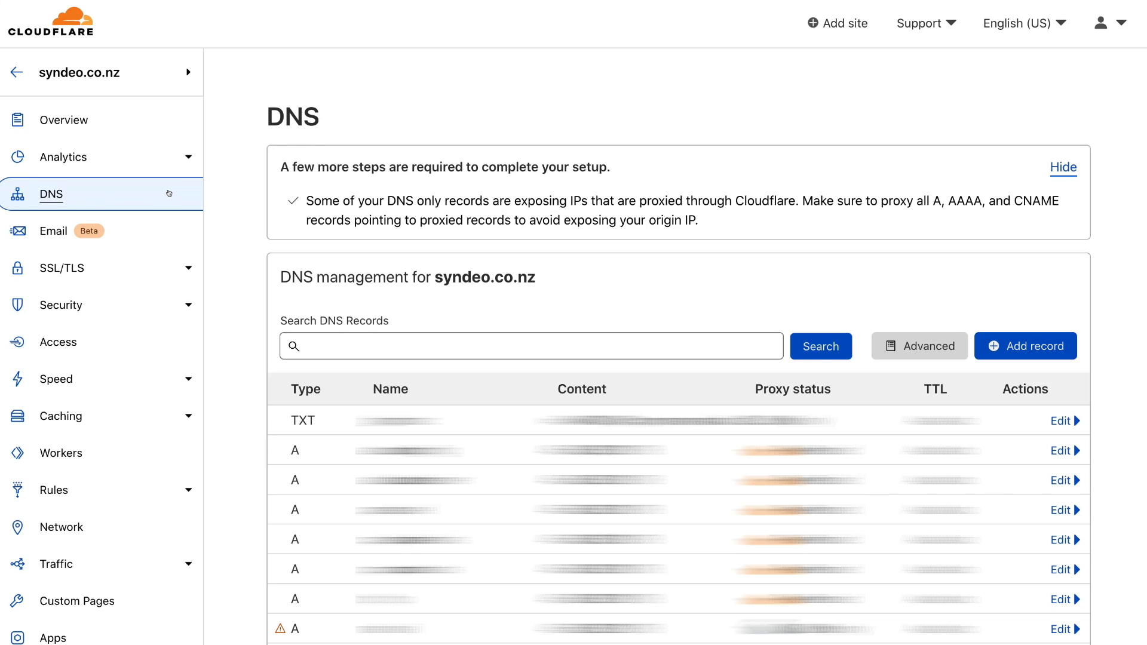
mouse_move(254, 174)
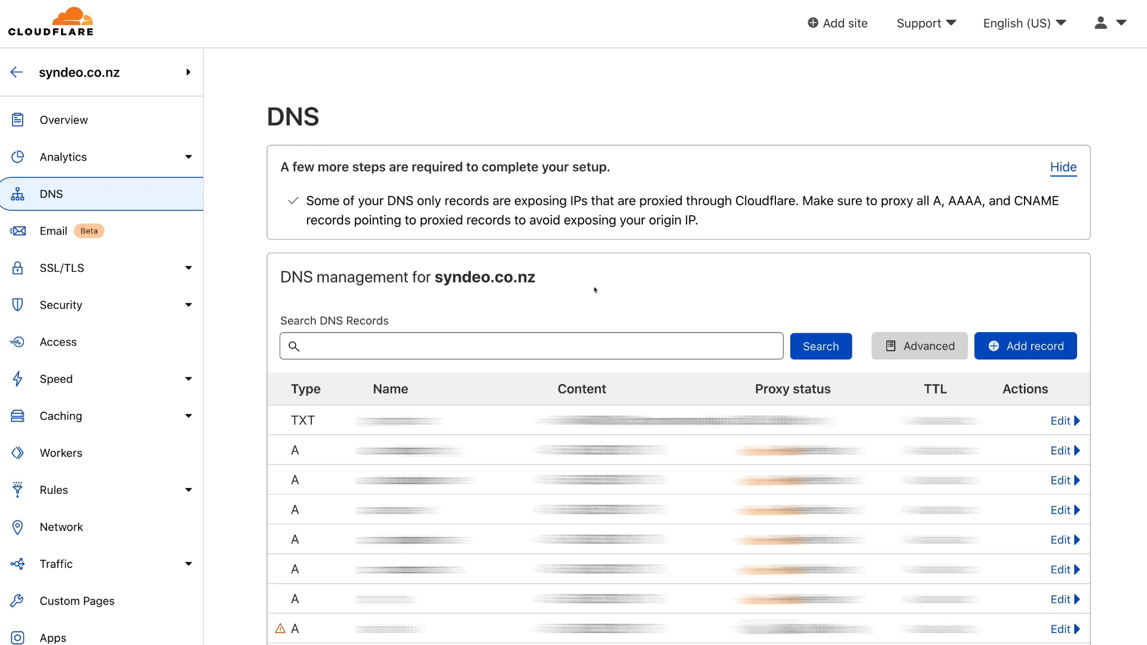
mouse_move(909, 270)
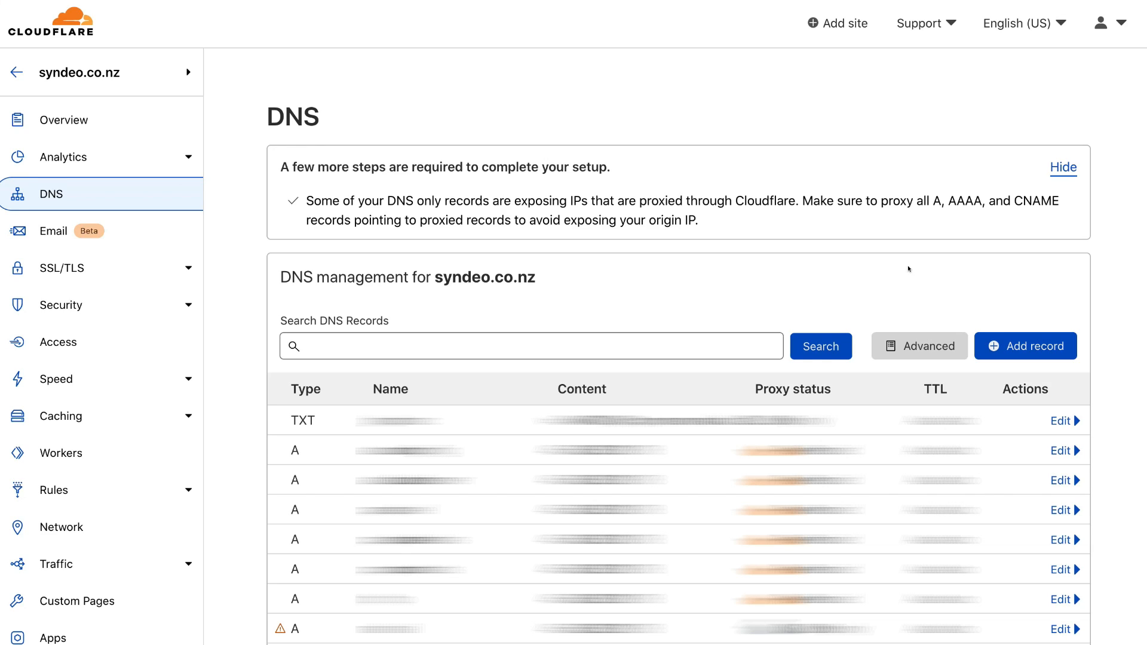
mouse_move(1026, 346)
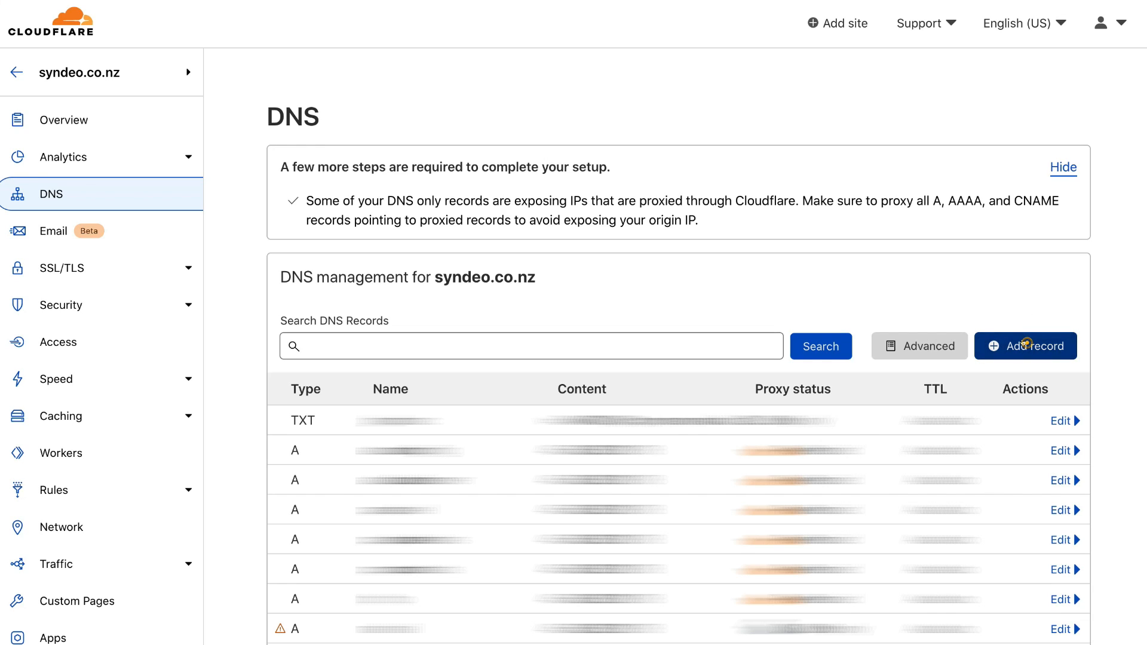
Save a TXT record named @ with content v=spf1 include:_spf.google.com ~all.
left_click(1025, 345)
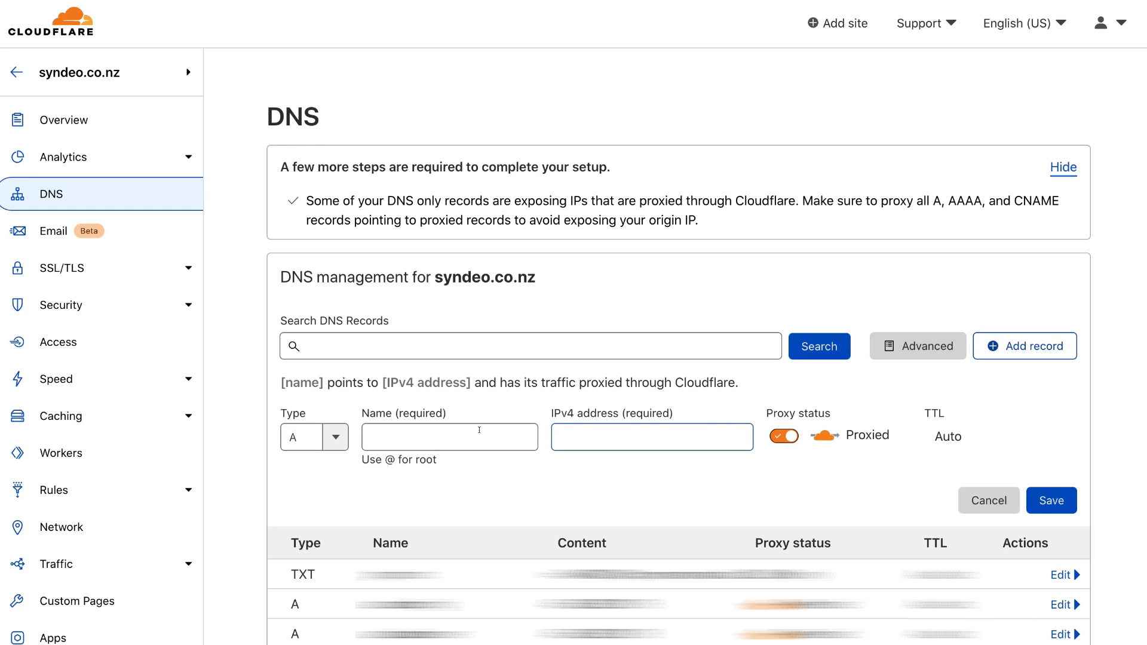
left_click(314, 437)
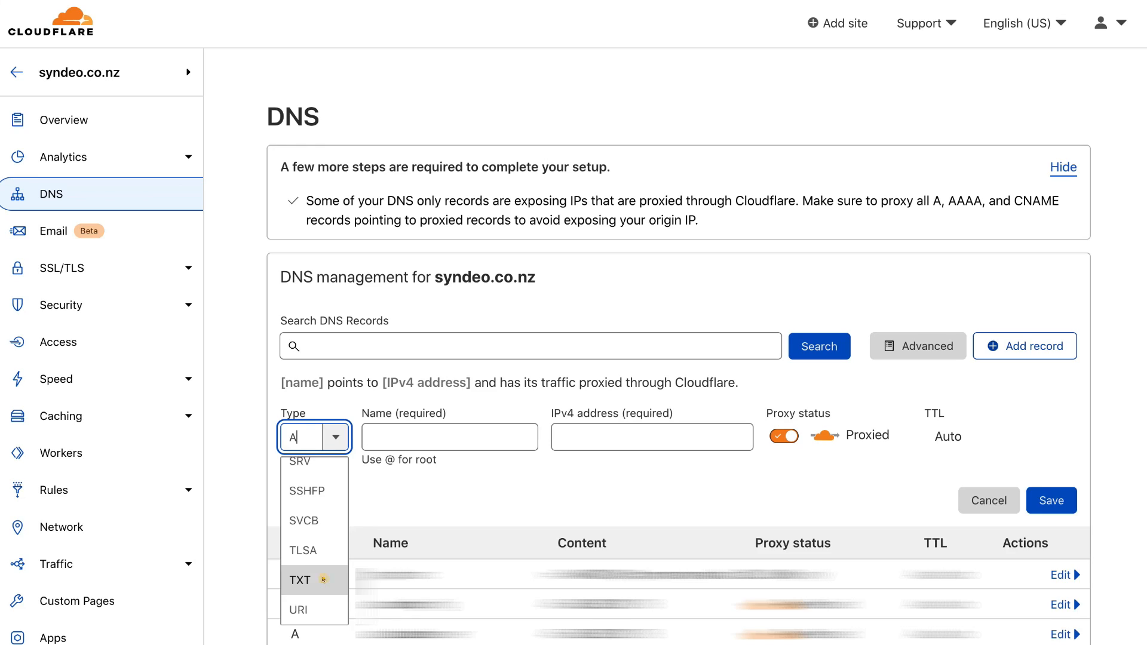
left_click(300, 580)
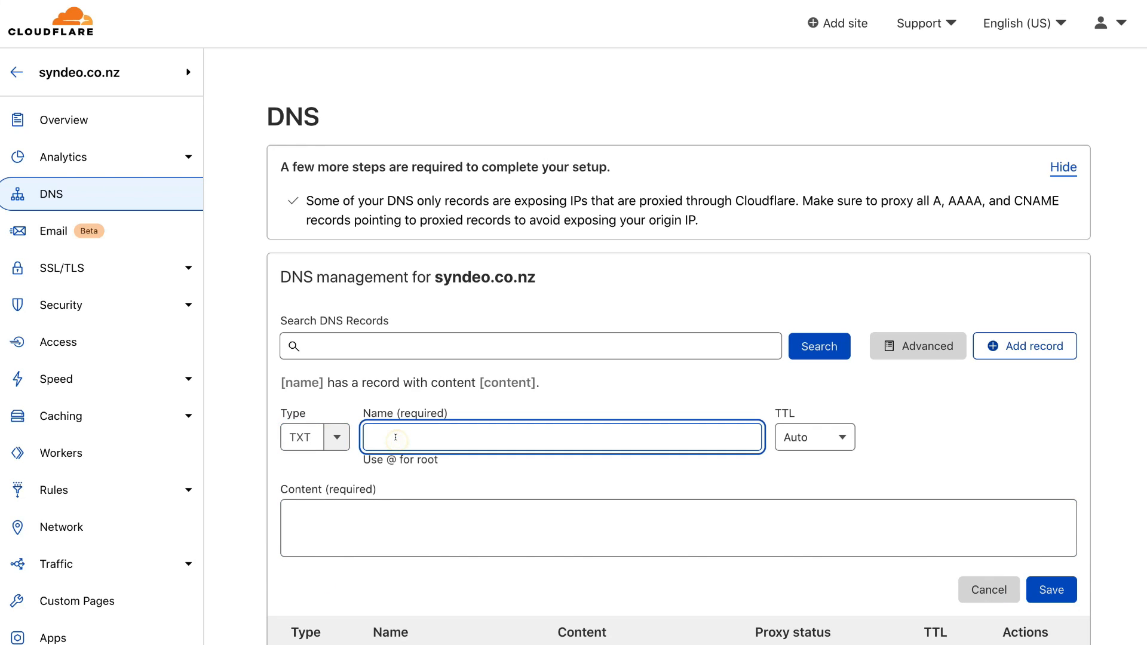
type("@")
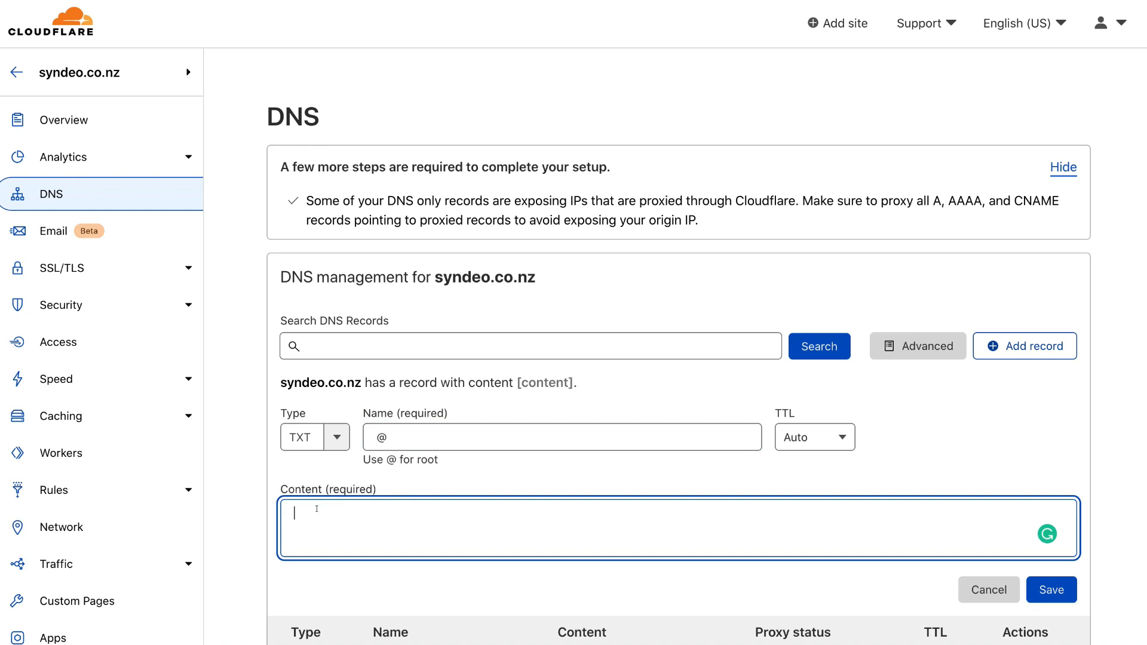
type("v=spf1 include:_spf.google.com ~all")
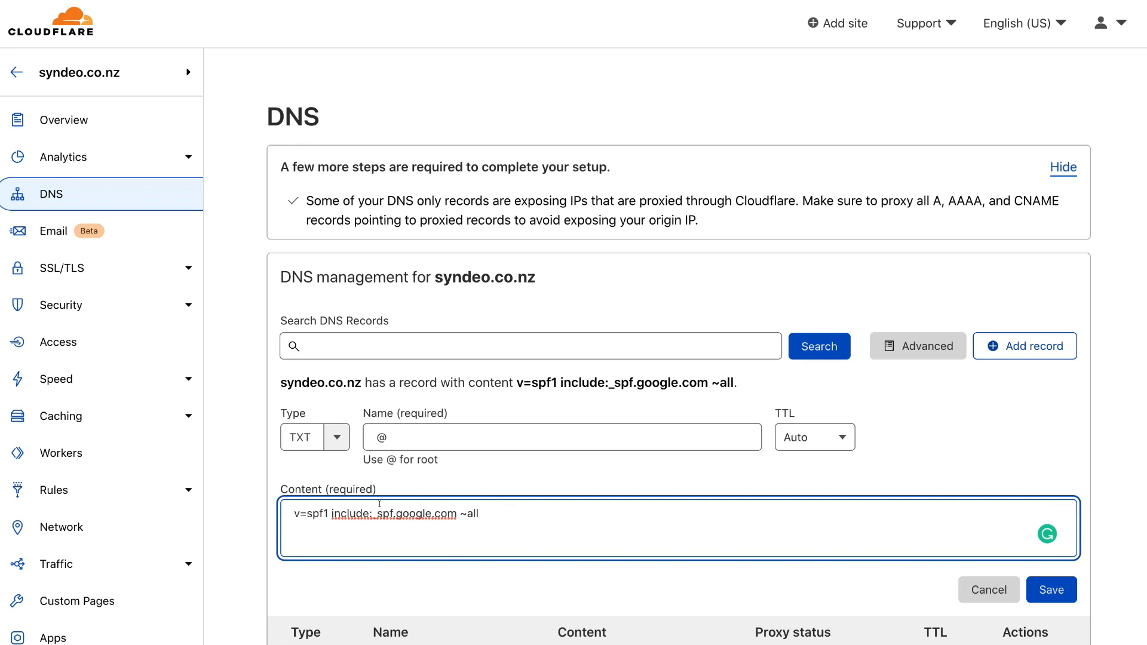
mouse_move(508, 508)
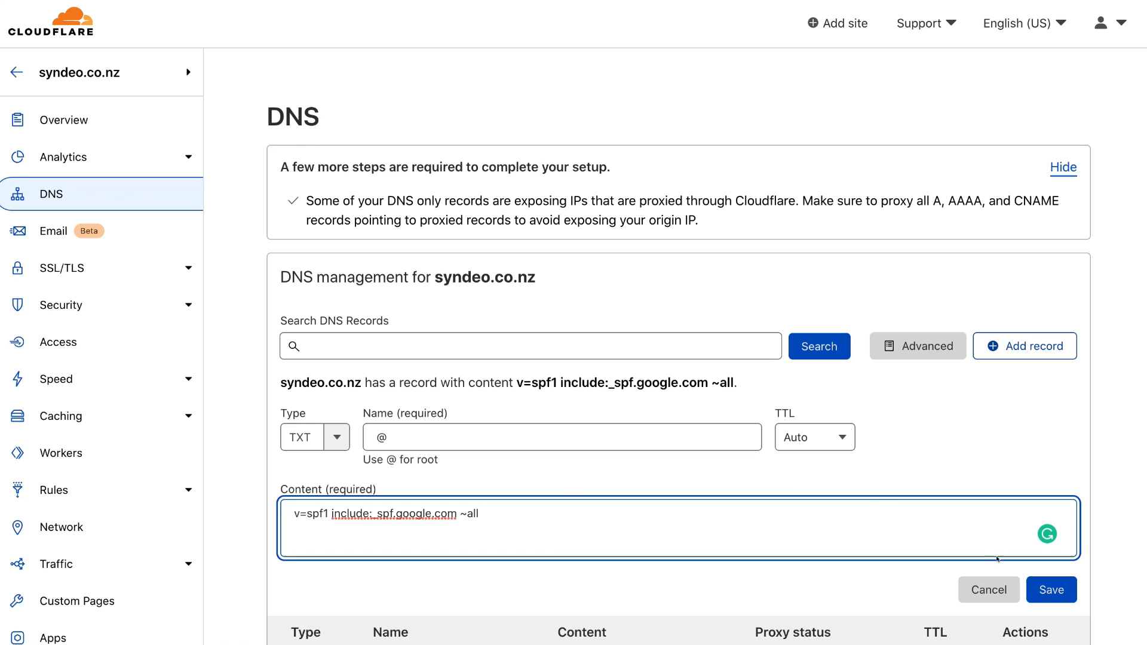
mouse_move(1051, 589)
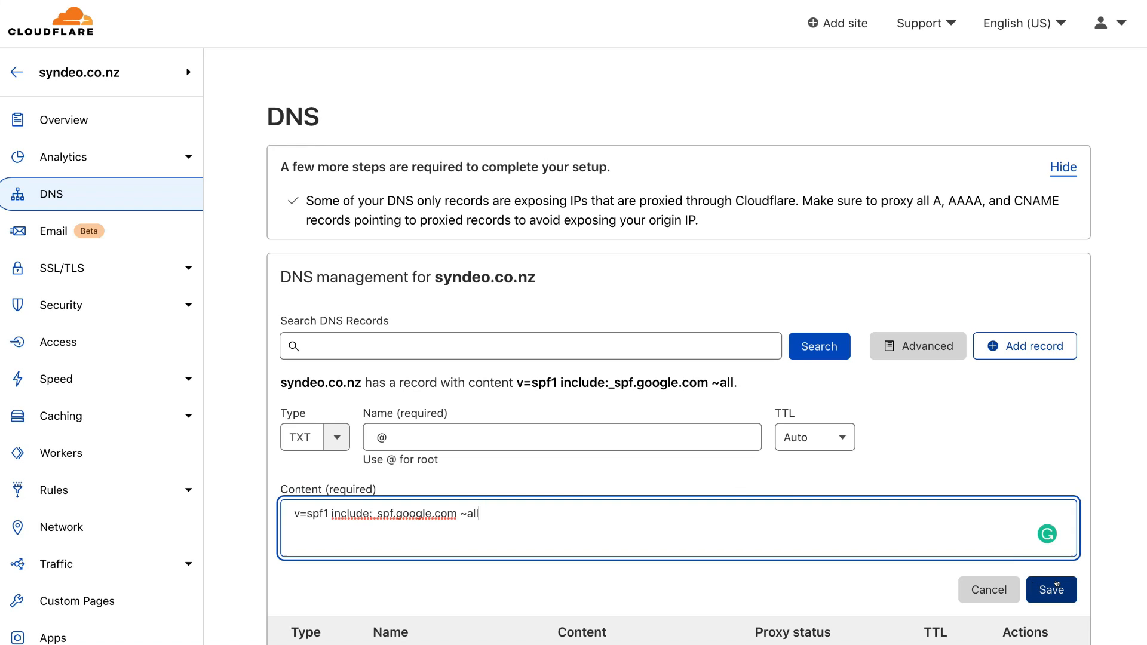
mouse_move(993, 561)
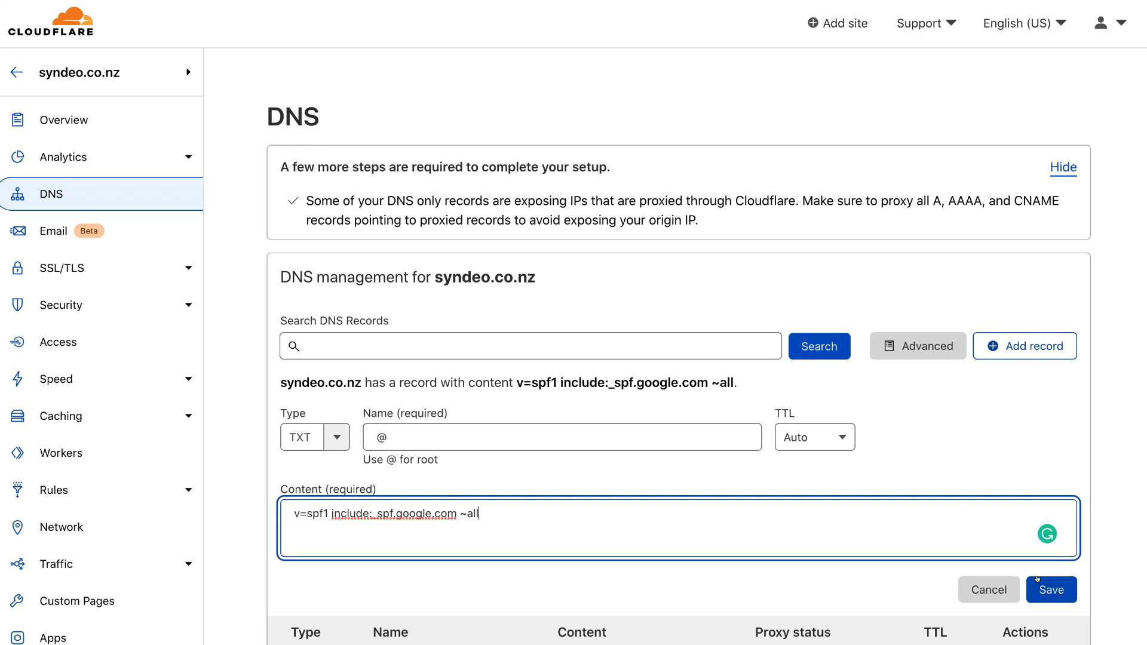
left_click(1050, 589)
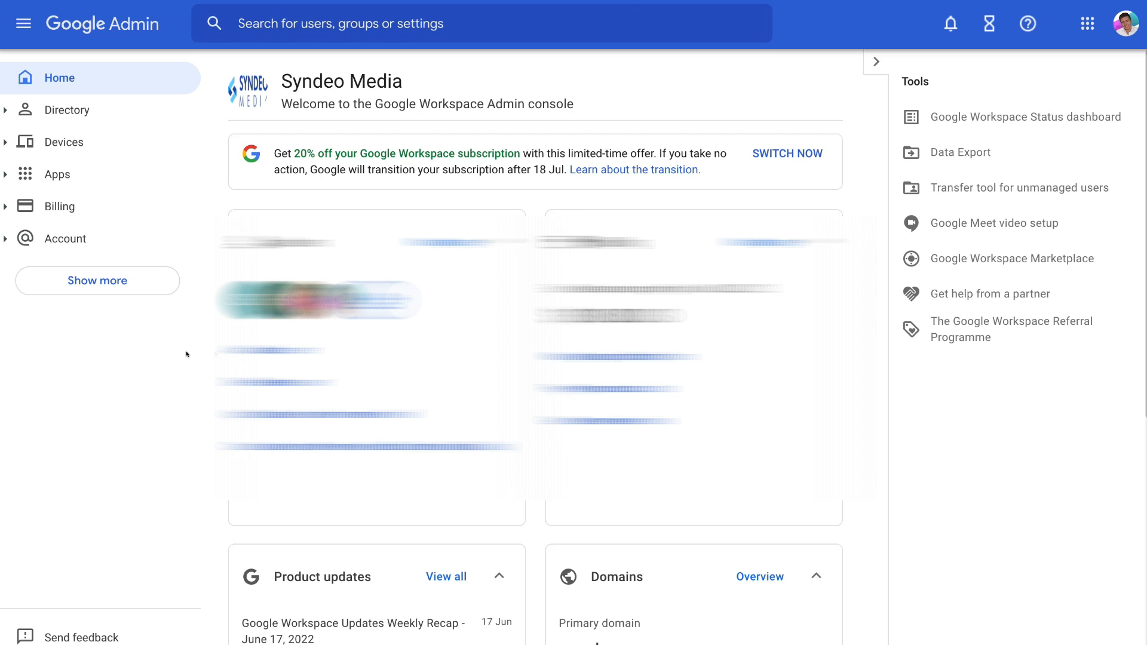
mouse_move(172, 247)
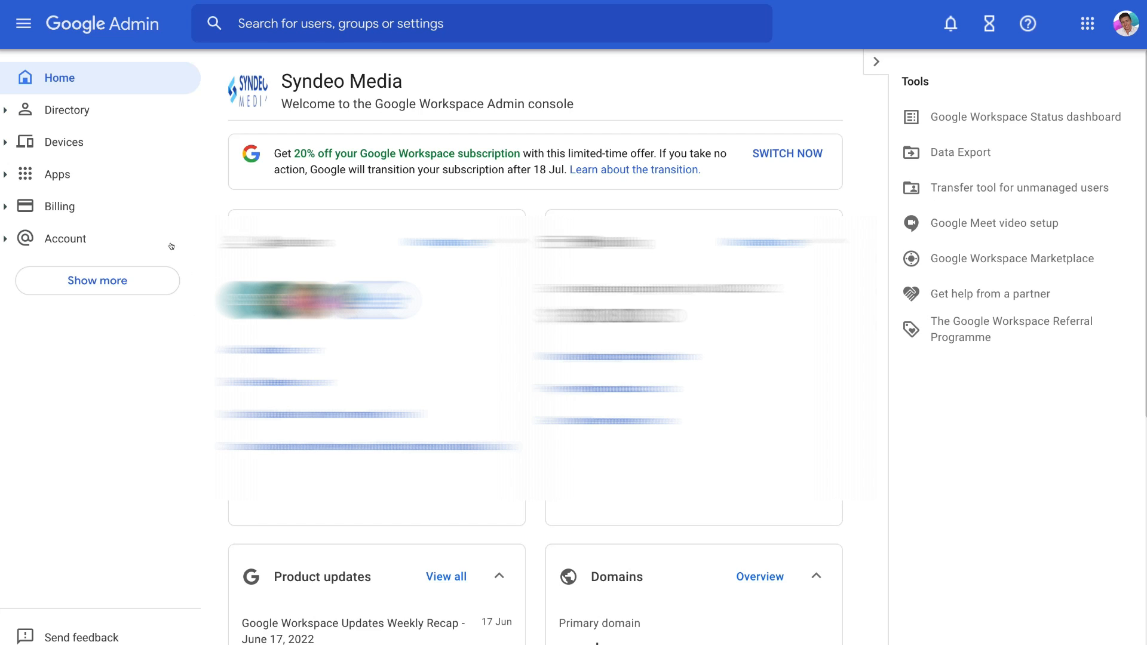
Go to Apps > Google Workspace > Gmail in the Admin console.
left_click(57, 174)
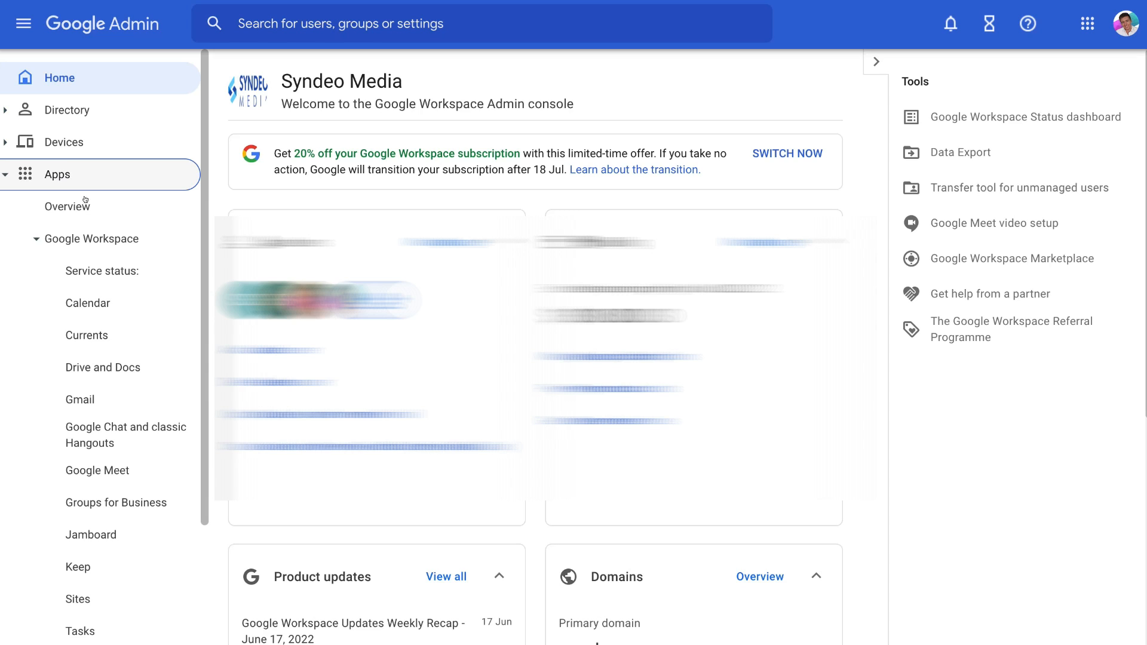
left_click(79, 400)
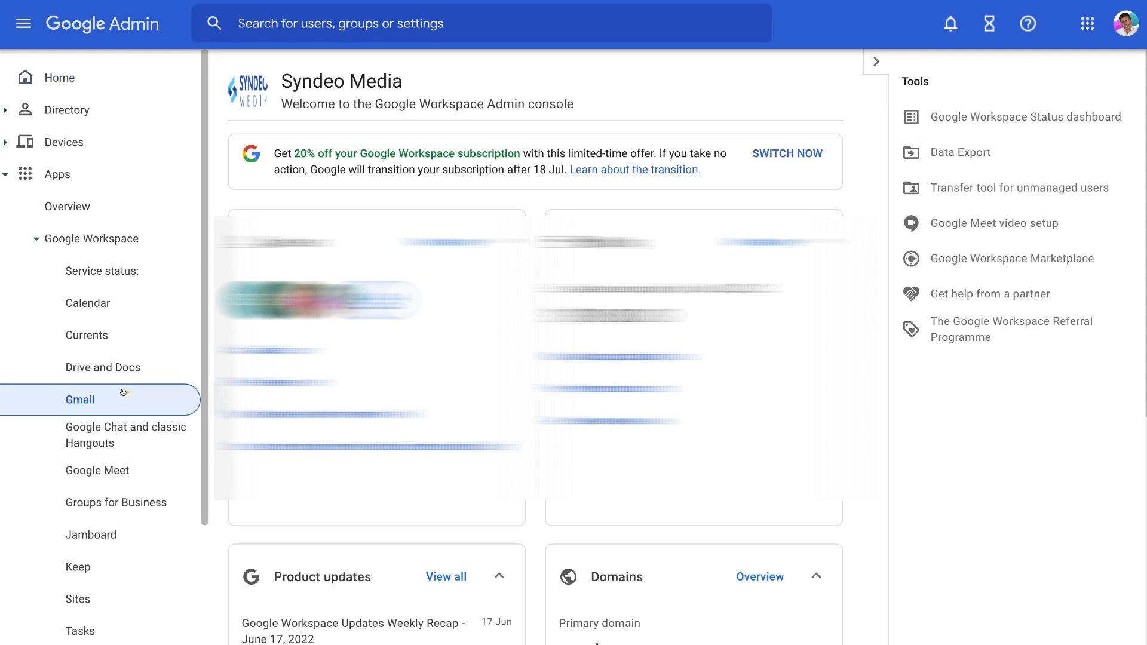
left_click(79, 399)
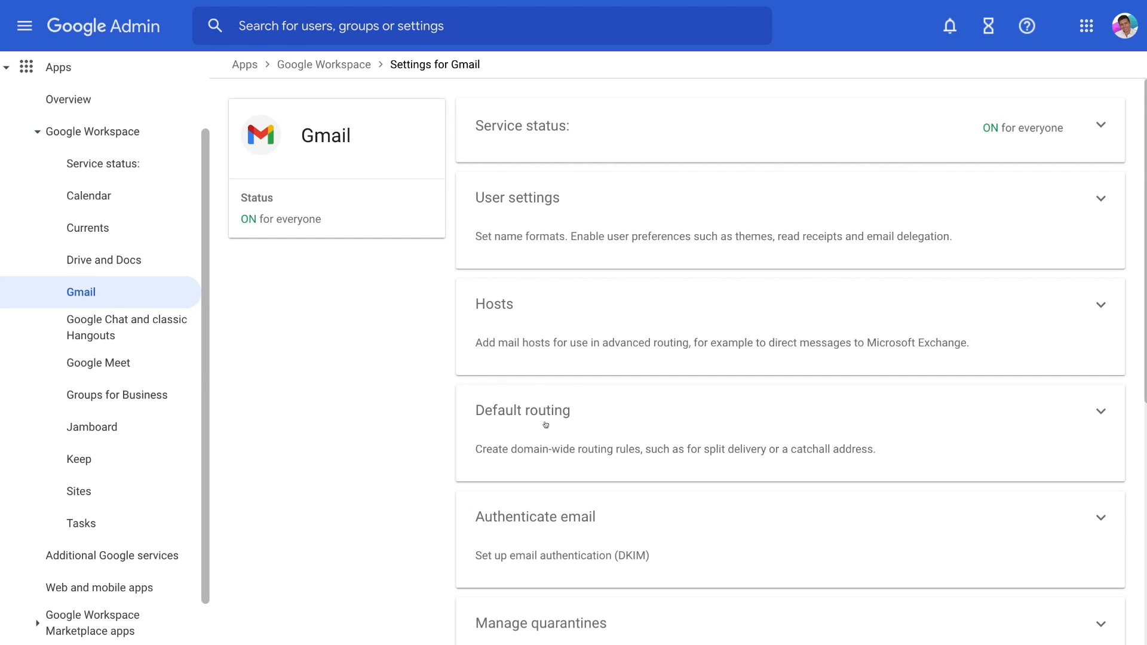
Open Gmail's DKIM authentication for syndeo.co.nz and start Generate New Record.
left_click(1101, 517)
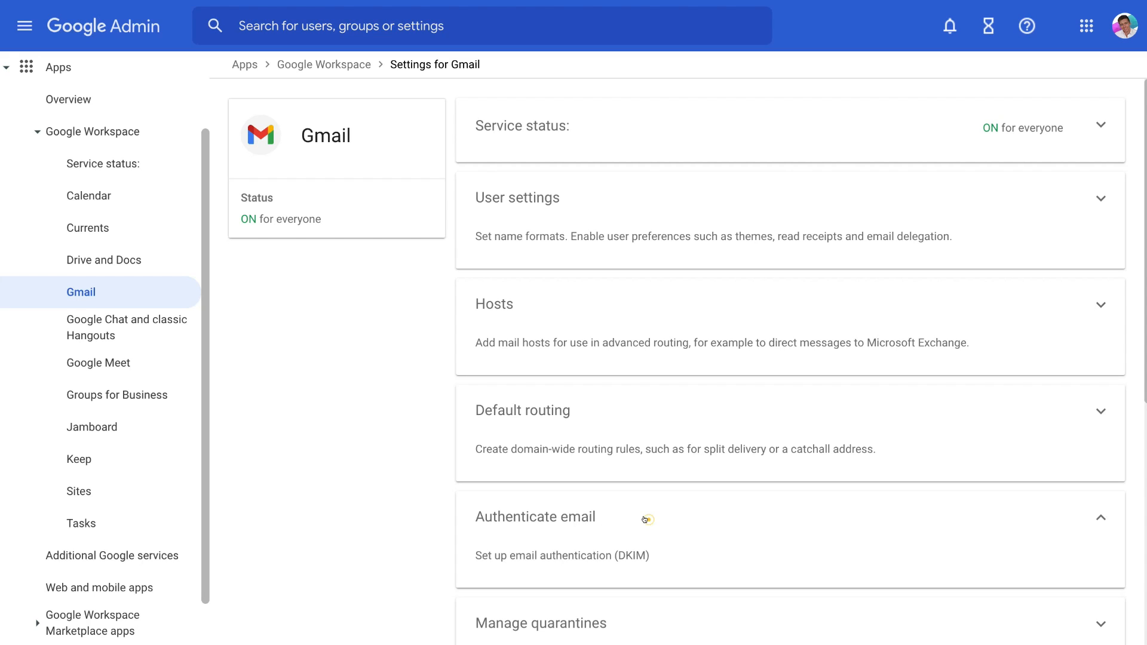
left_click(534, 517)
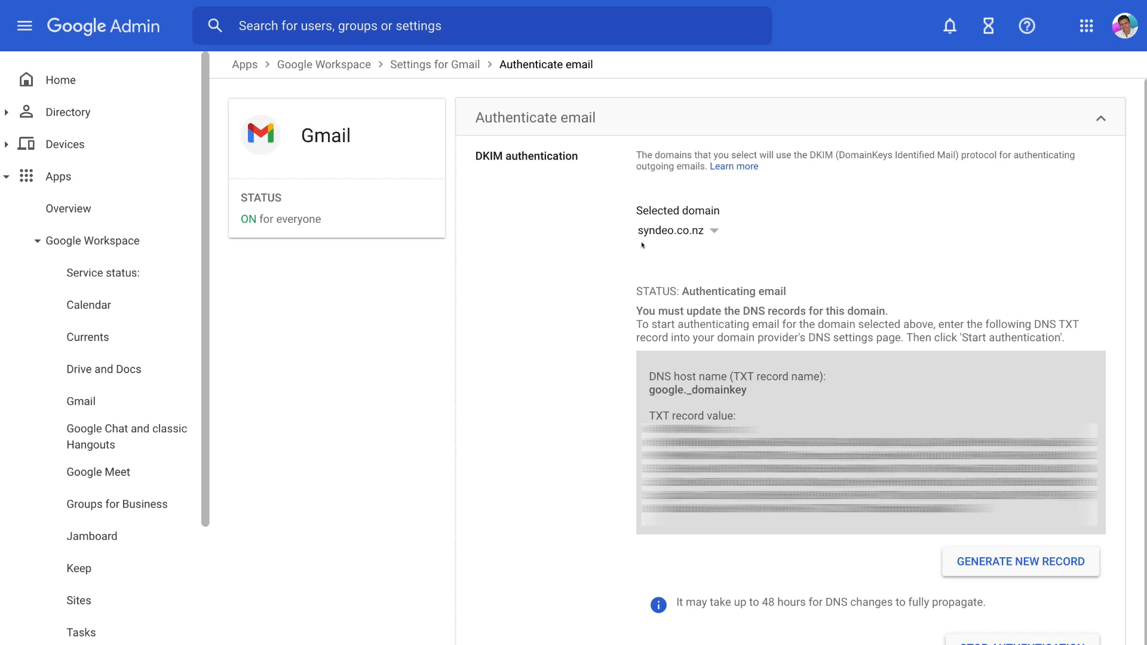
mouse_move(687, 247)
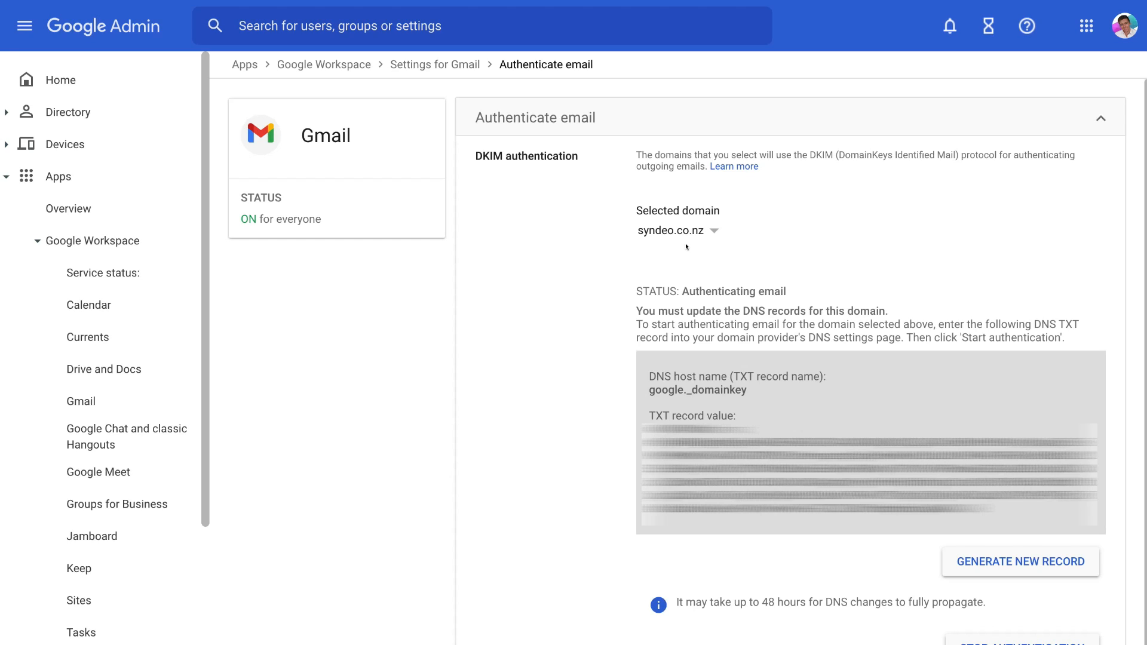
mouse_move(1012, 550)
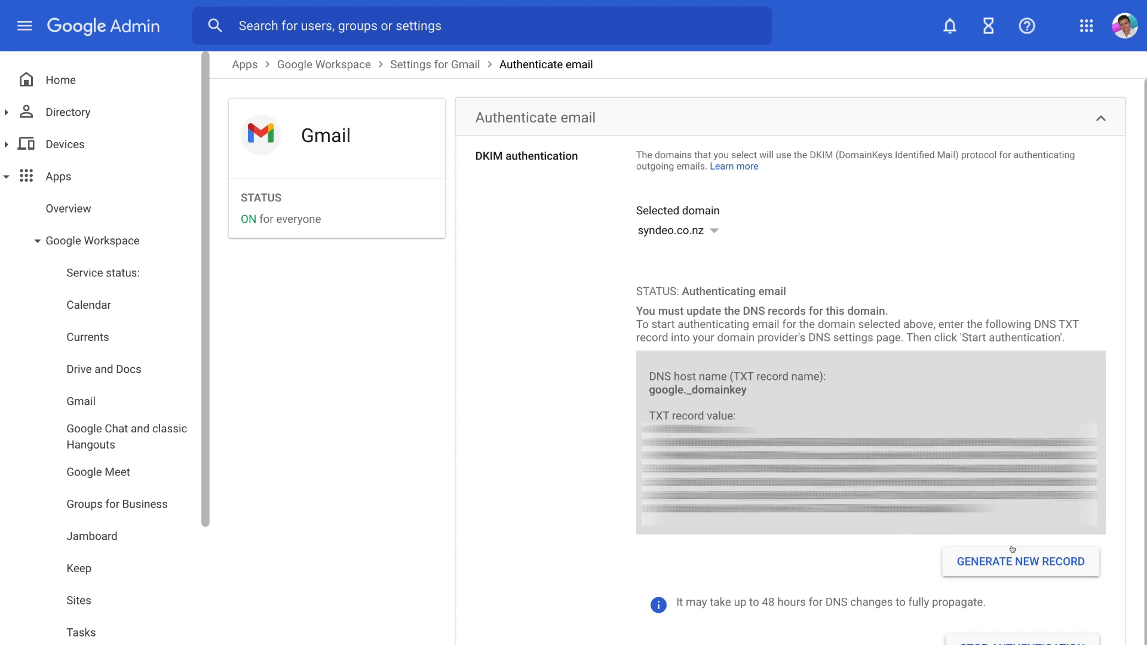
mouse_move(1012, 563)
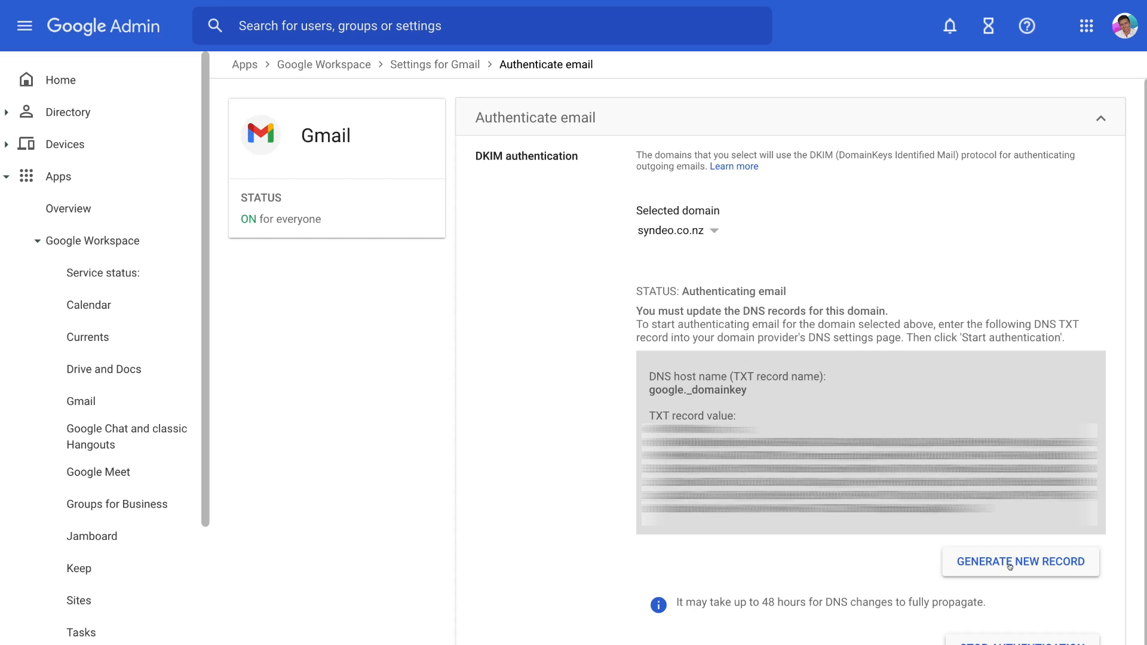
left_click(1020, 561)
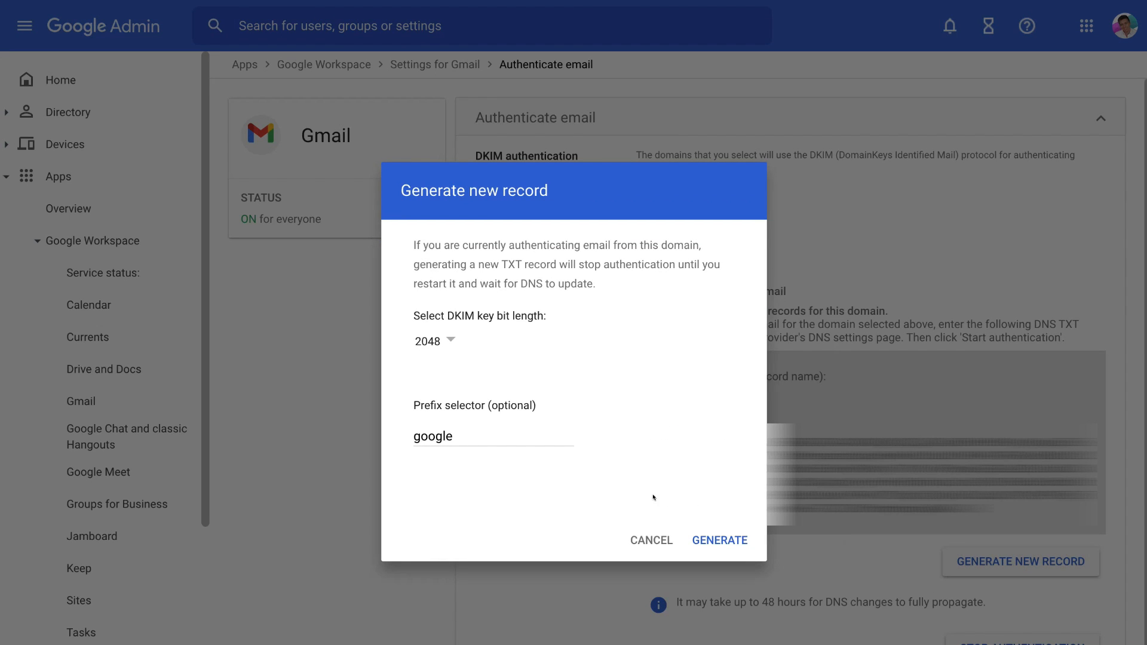
mouse_move(473, 328)
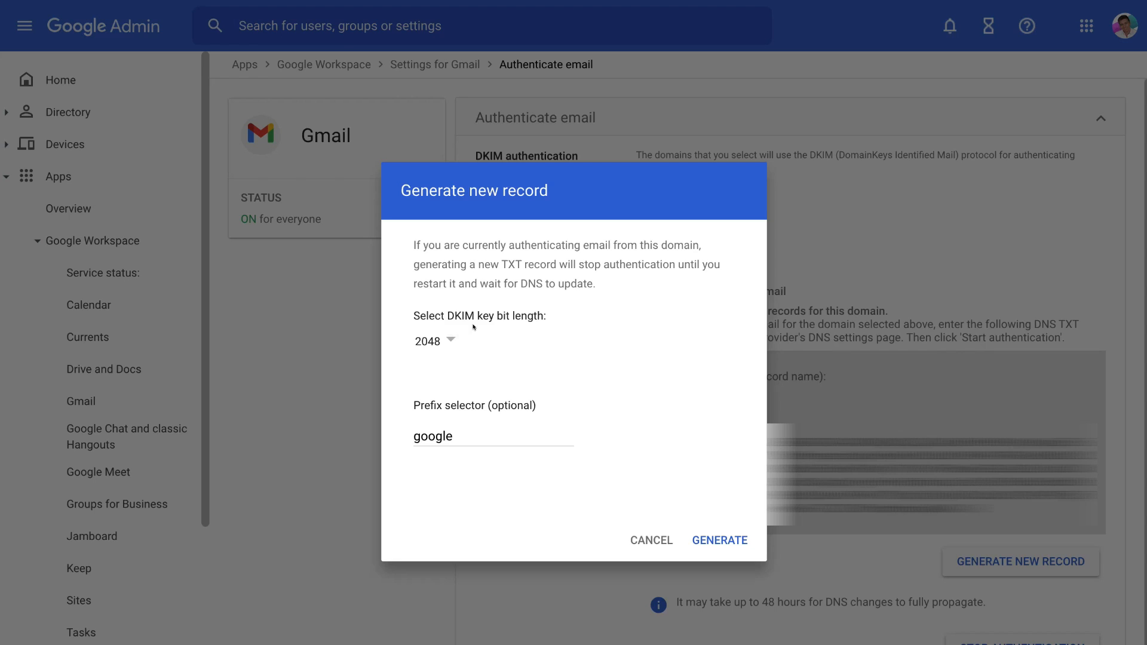
mouse_move(463, 335)
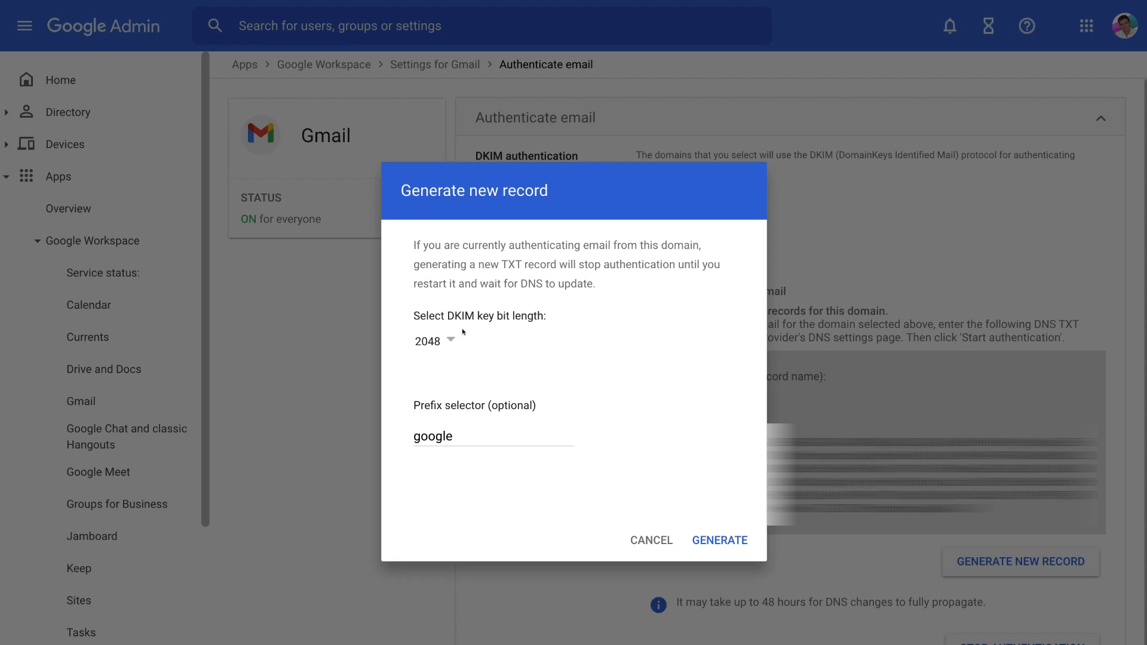
mouse_move(410, 342)
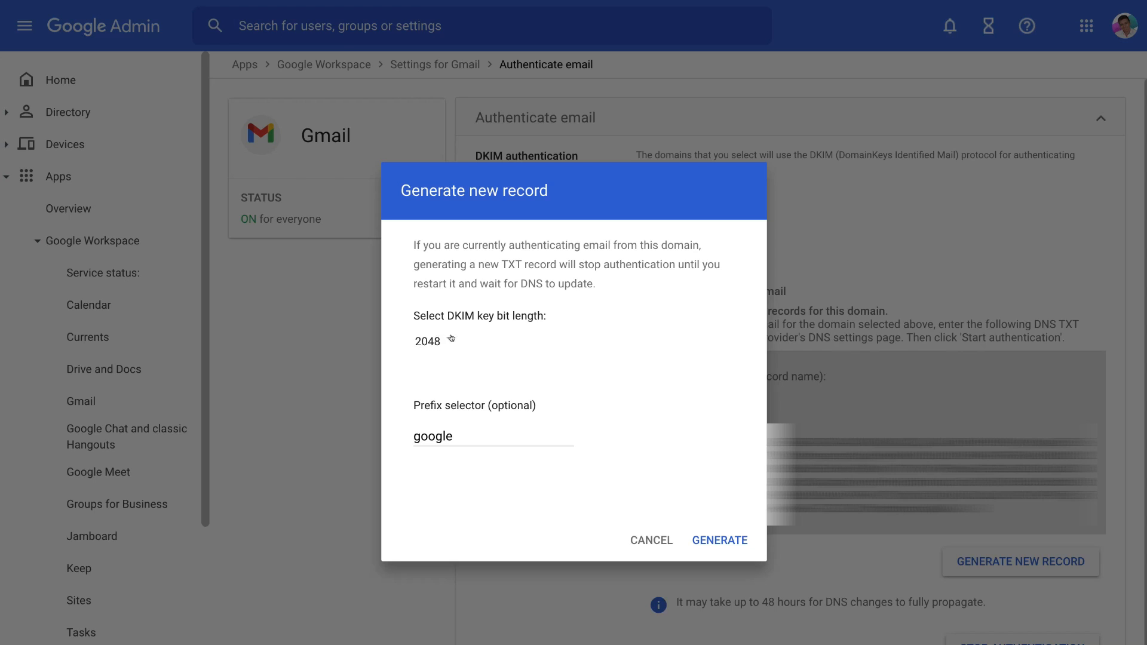
Generate a 2048-bit DKIM key and copy the google._domainkey host name.
left_click(432, 341)
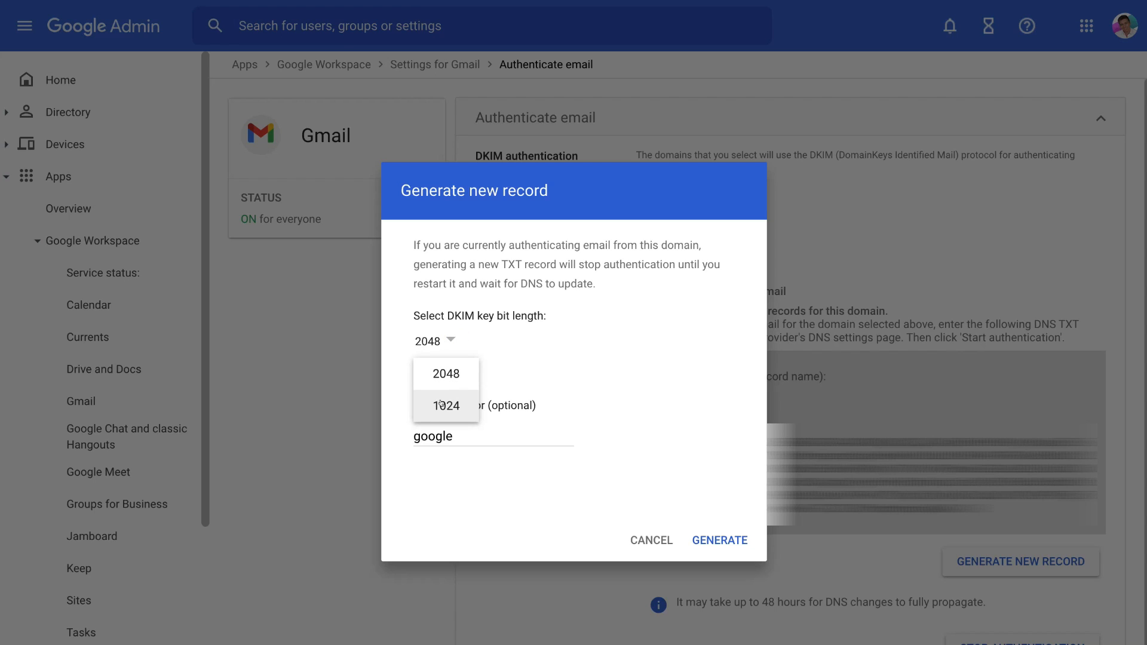
mouse_move(444, 374)
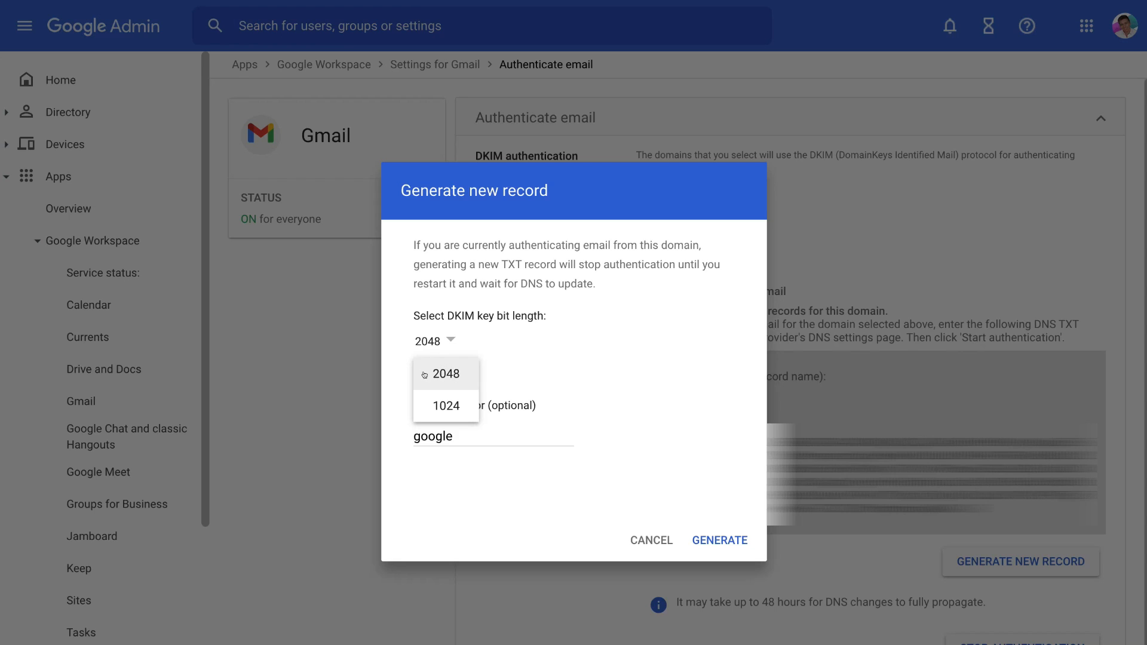
left_click(445, 374)
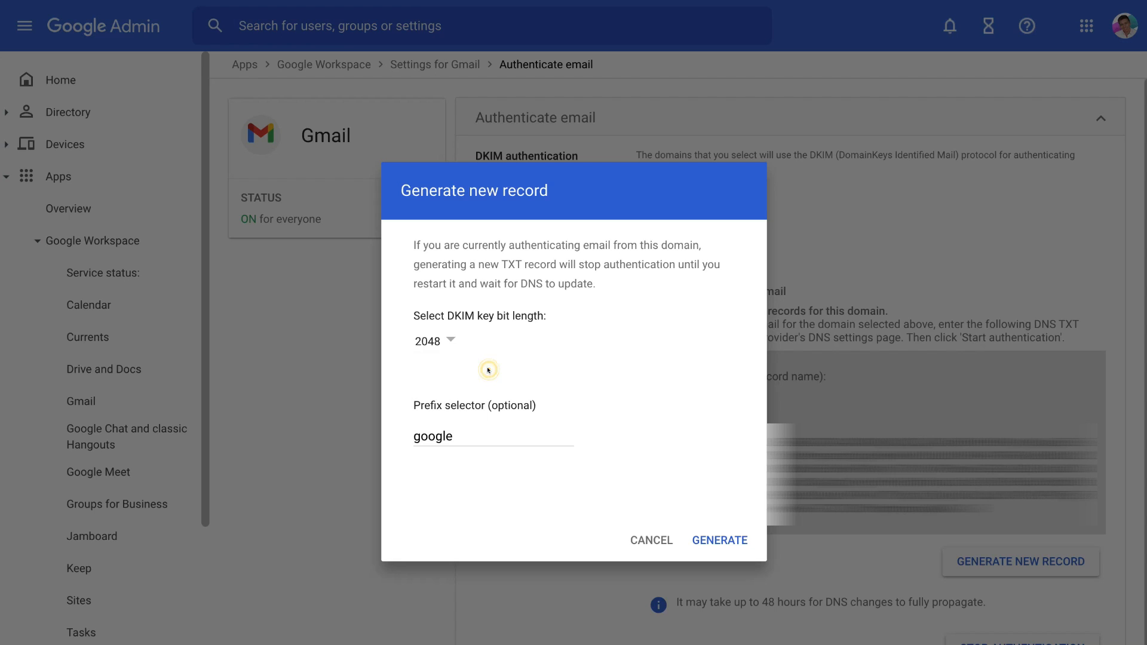
mouse_move(489, 428)
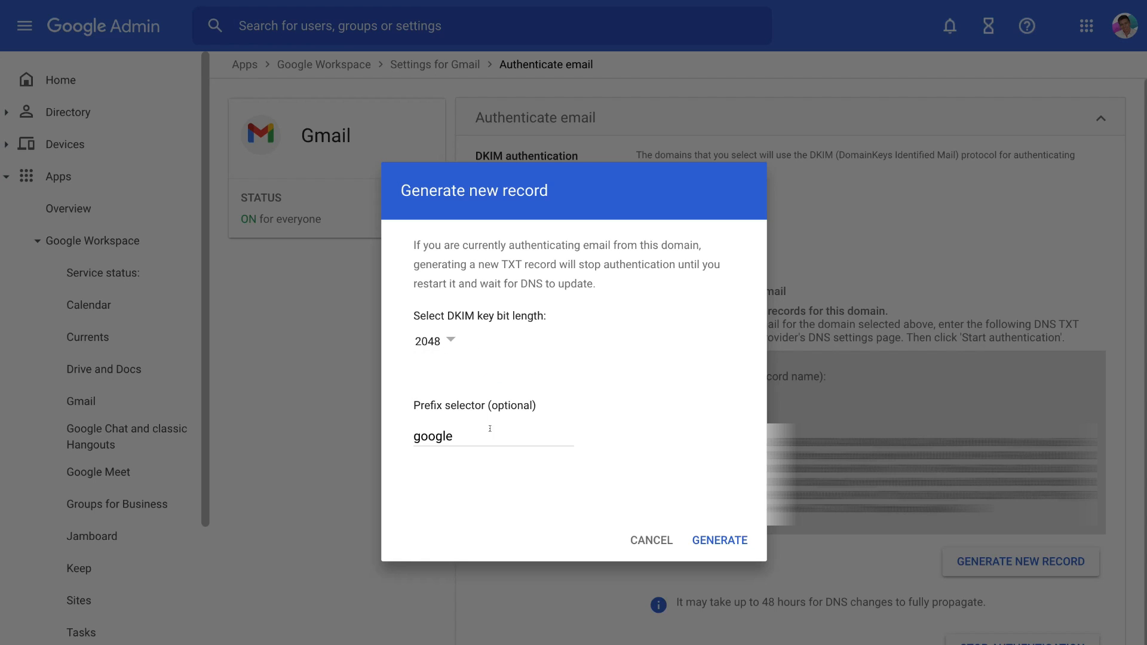
mouse_move(460, 423)
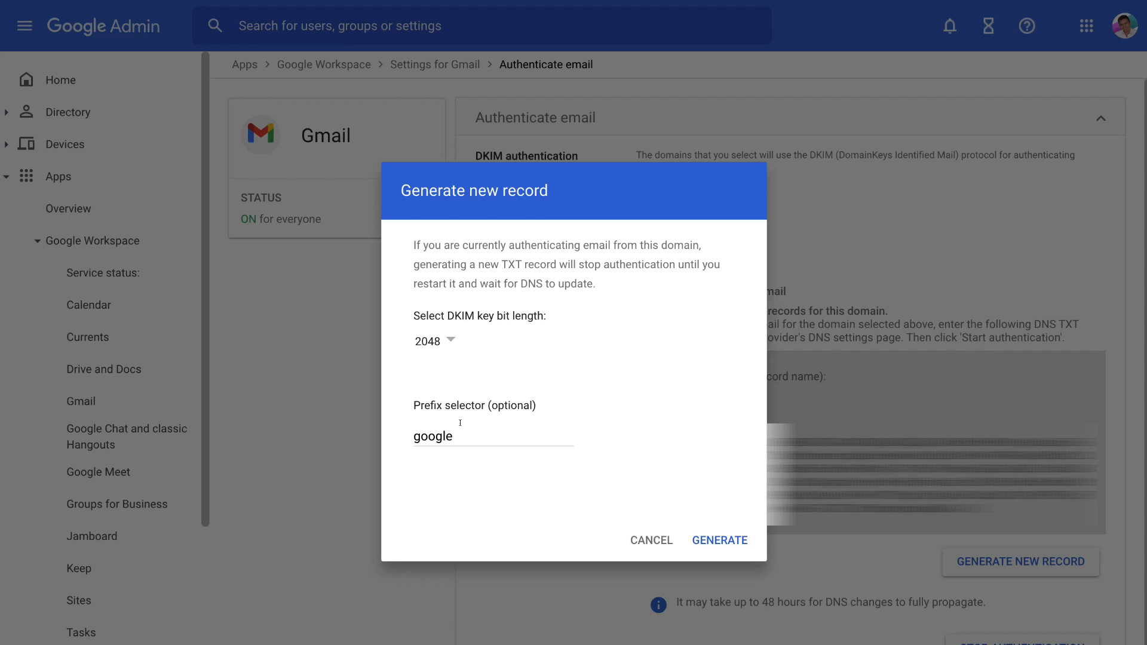
left_click(718, 539)
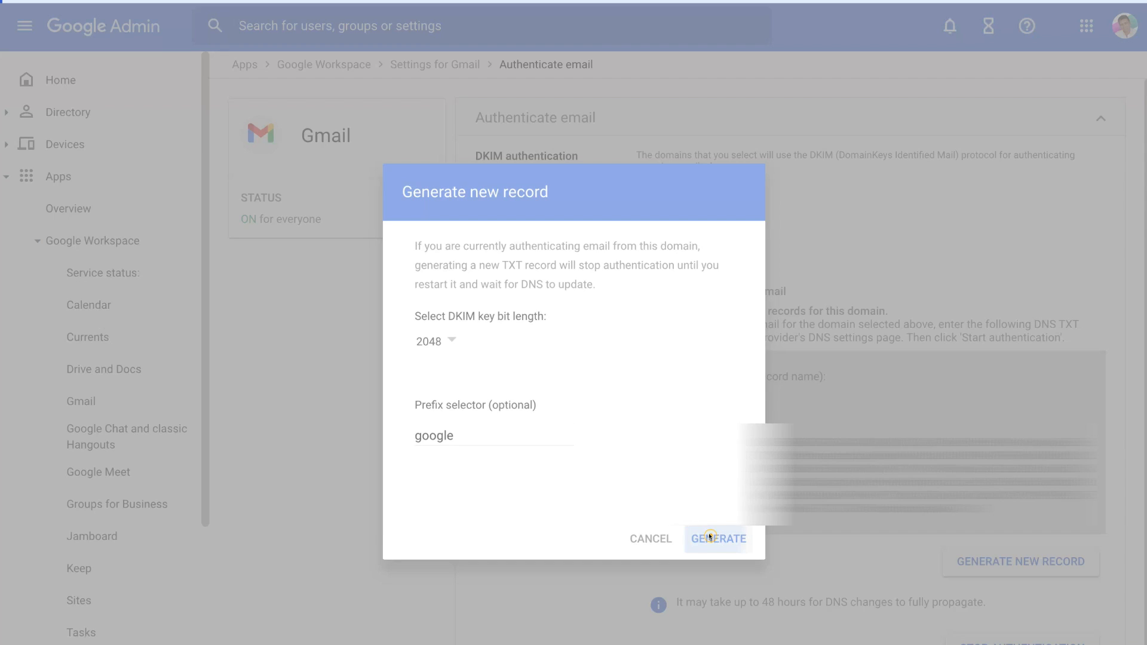
left_click(718, 539)
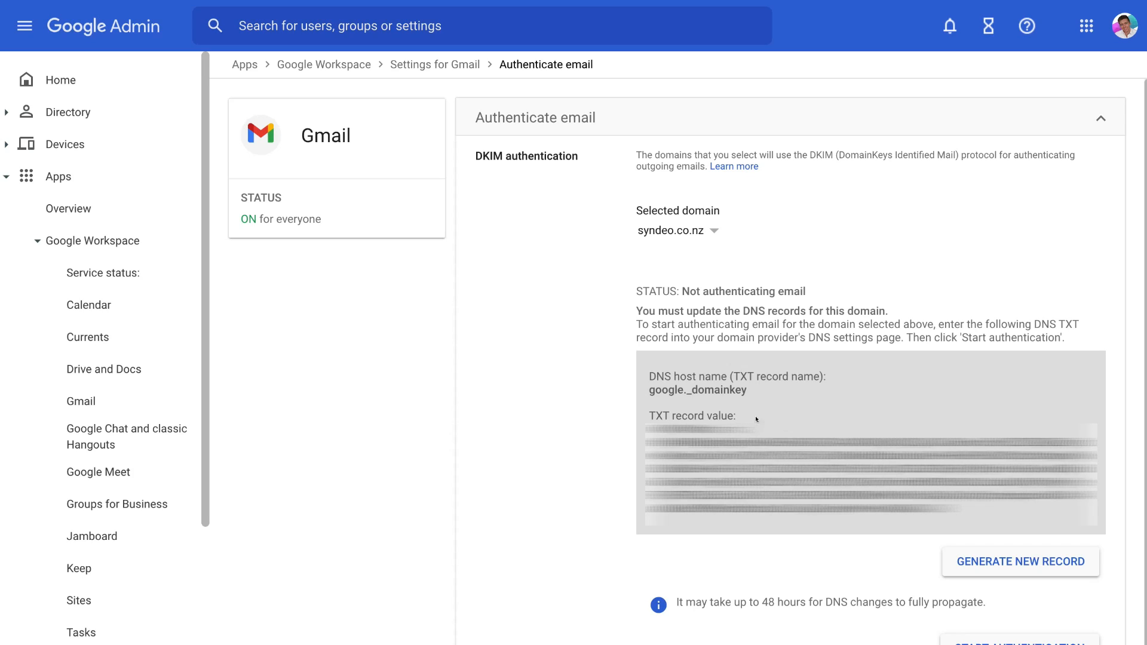
mouse_move(749, 392)
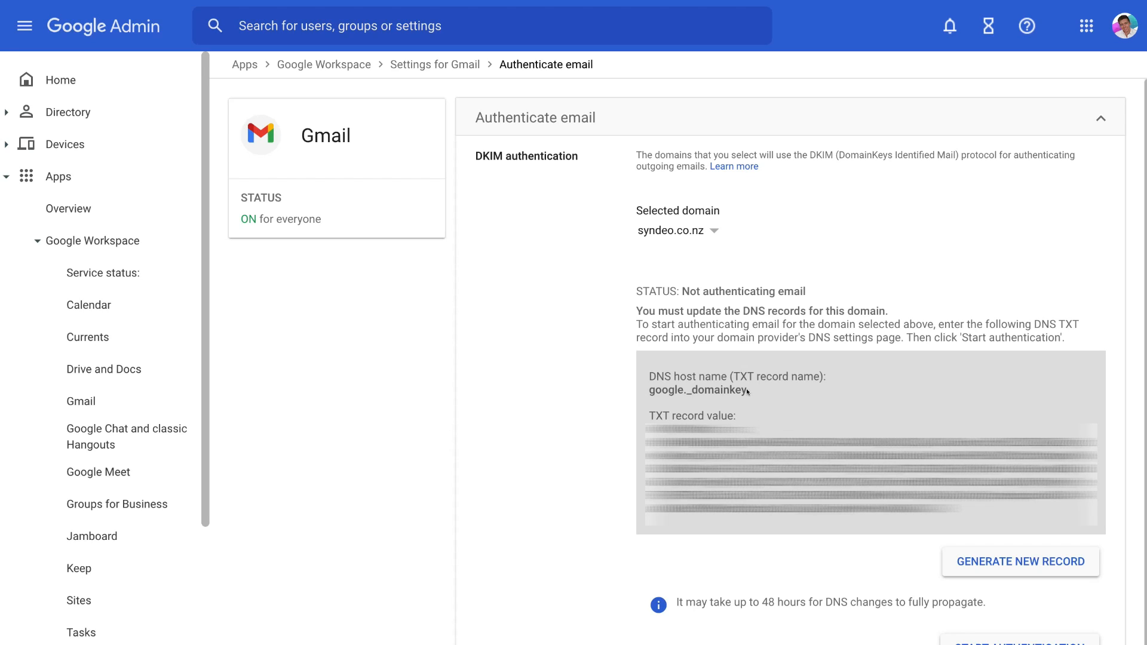
double_click(695, 388)
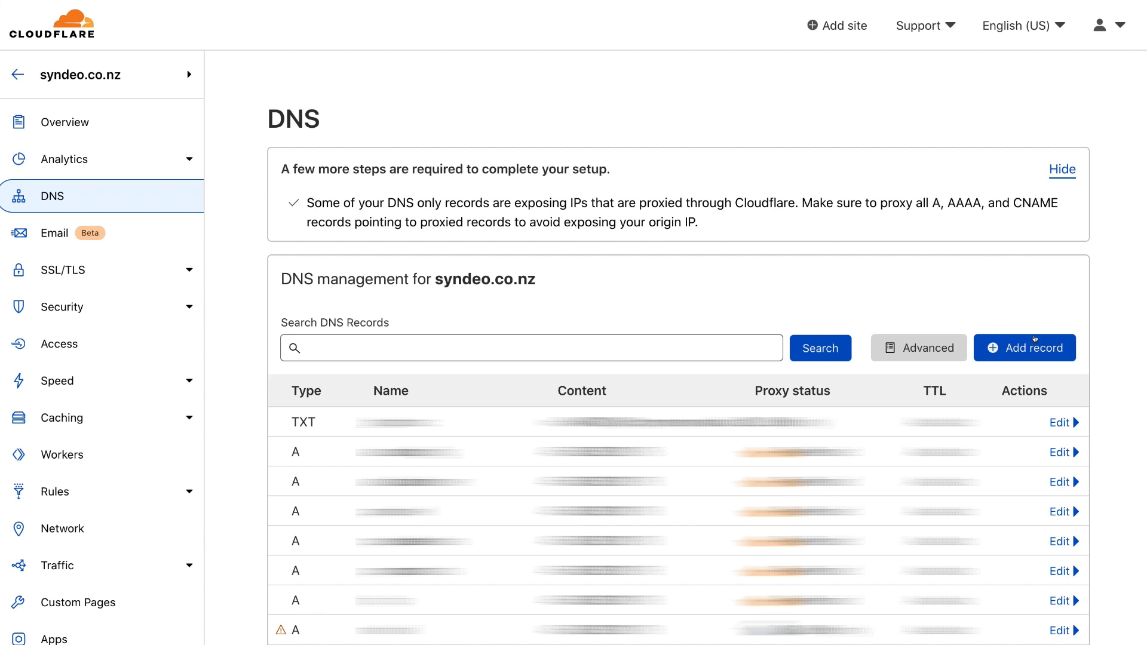
Add a TXT record named google._domainkey, leaving Content ready for the key.
left_click(1023, 348)
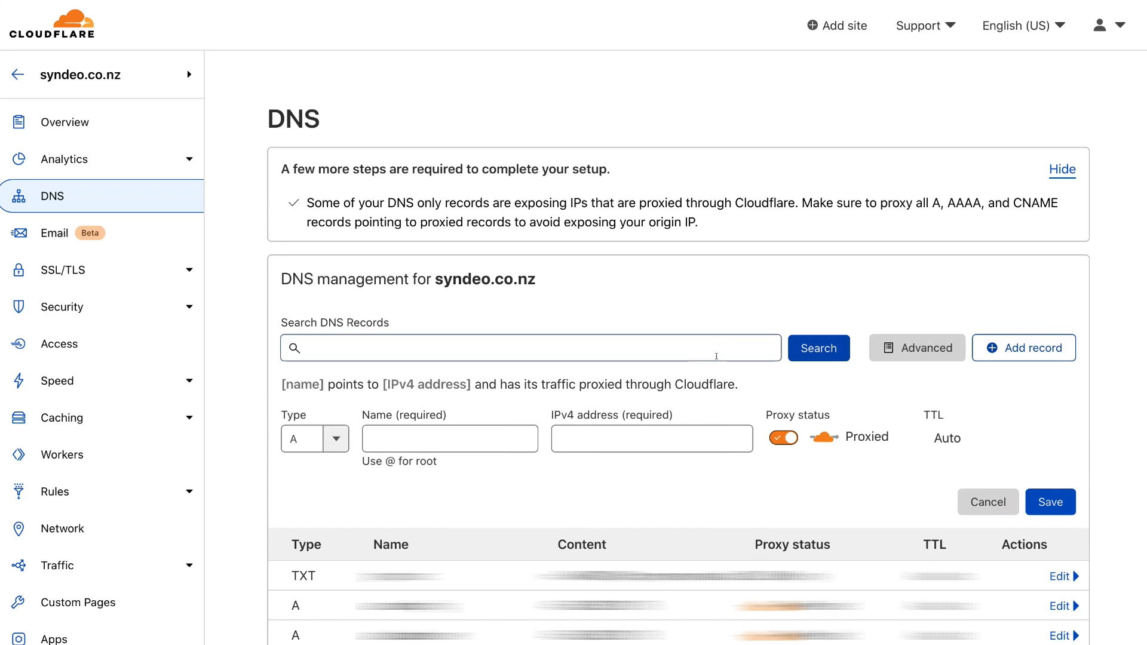
left_click(314, 438)
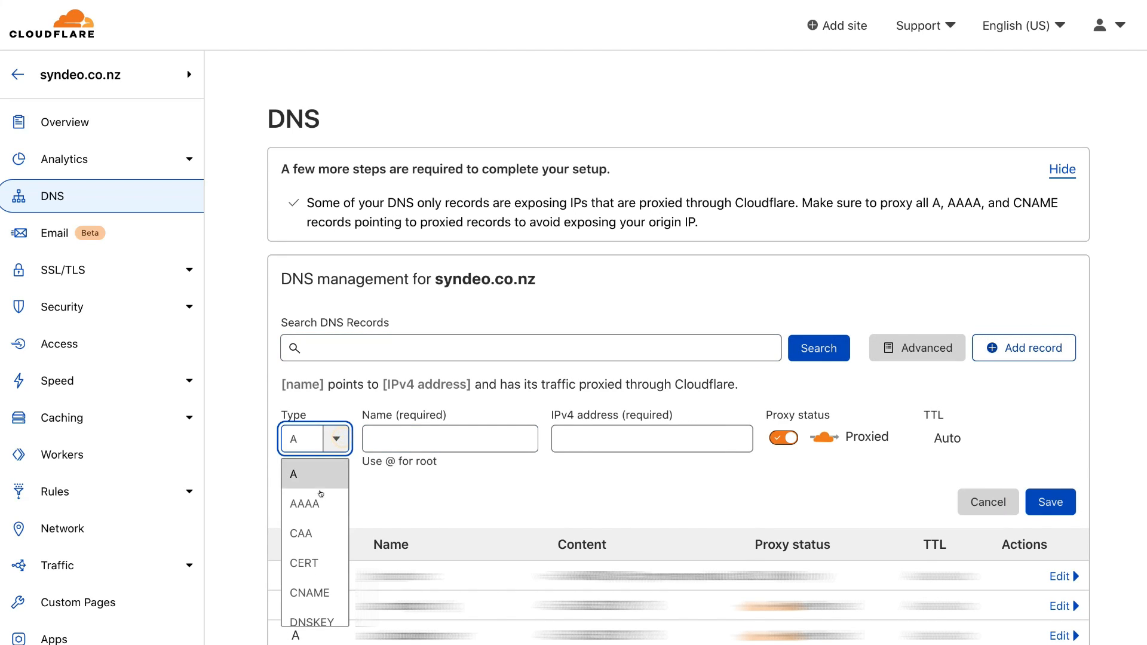
scroll("down", 3)
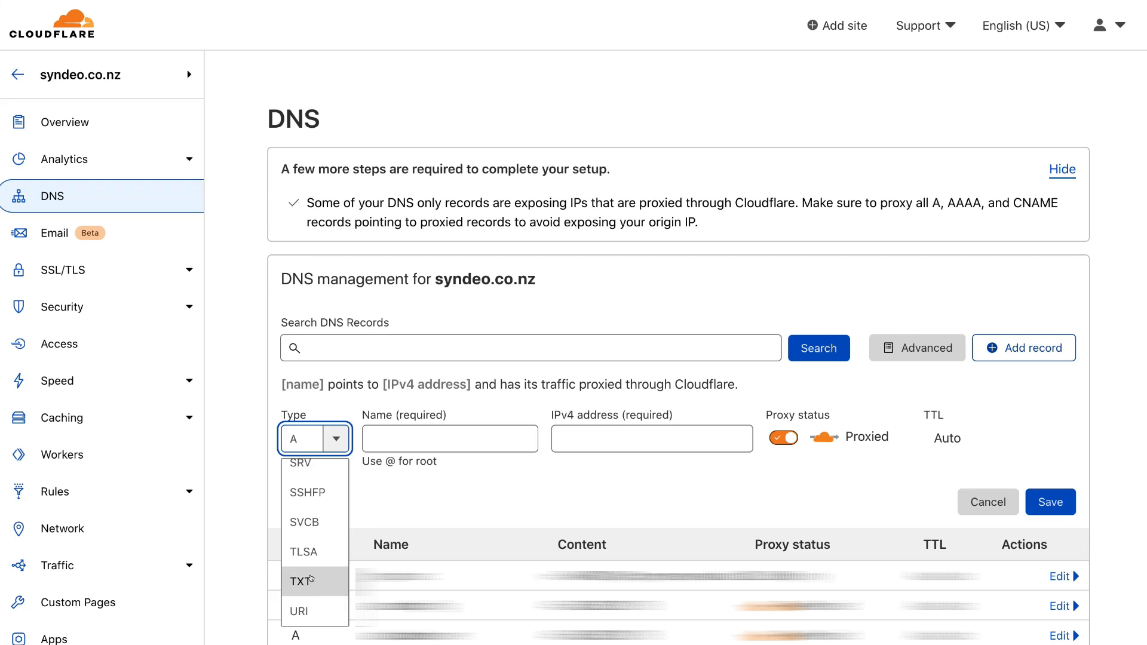
left_click(300, 580)
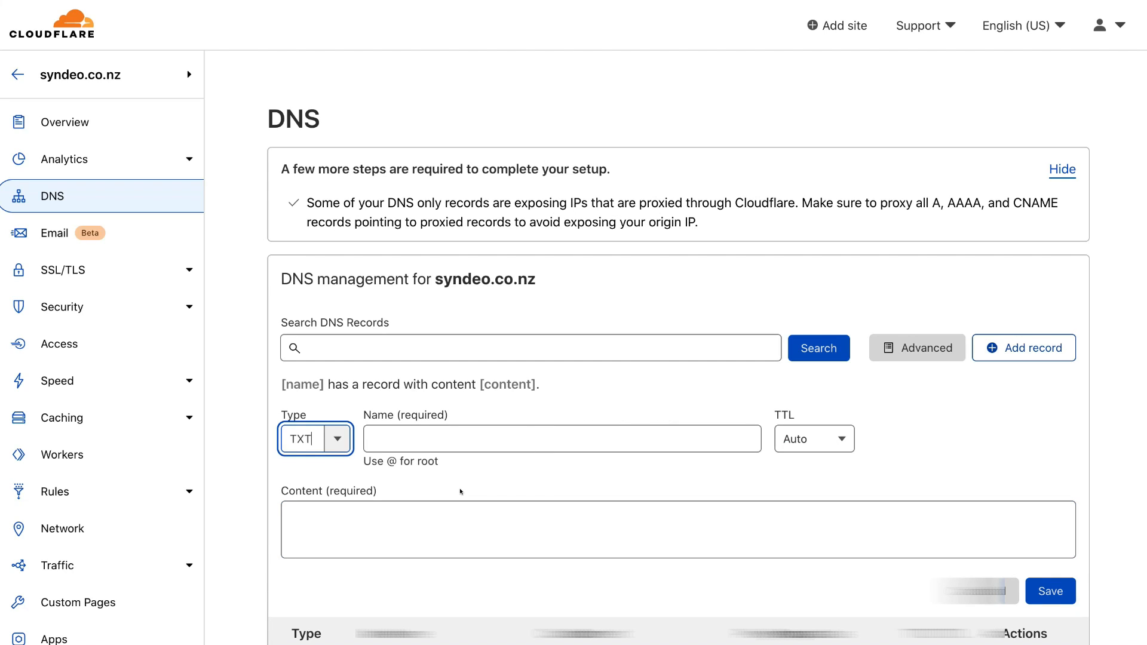
left_click(561, 438)
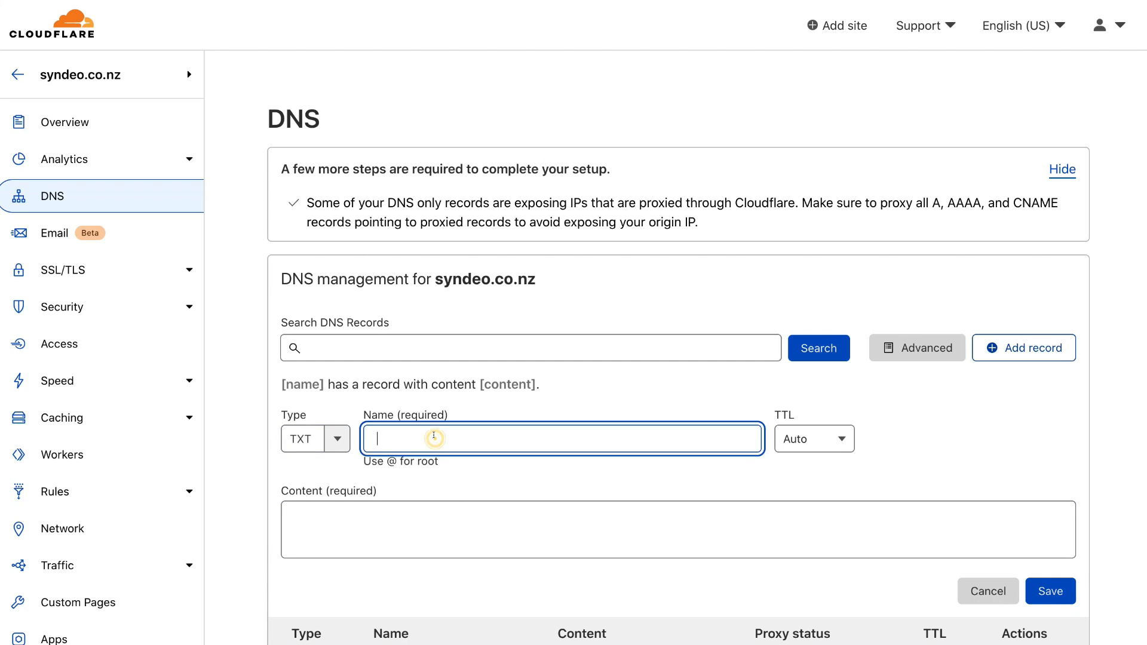
type("google._domainkey")
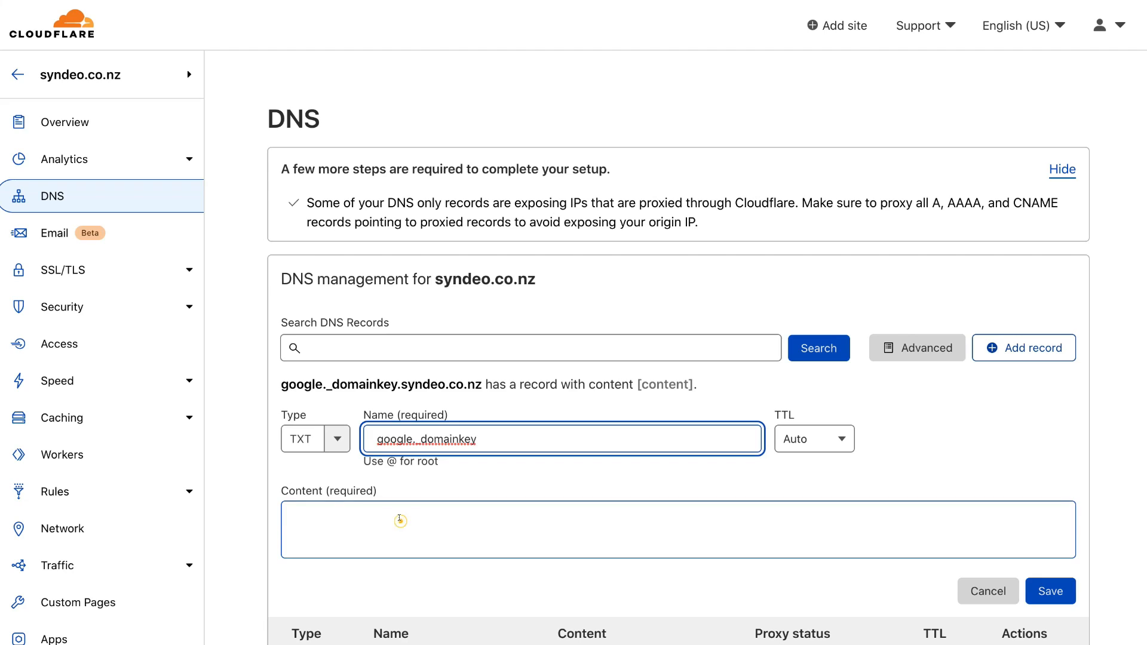
left_click(659, 530)
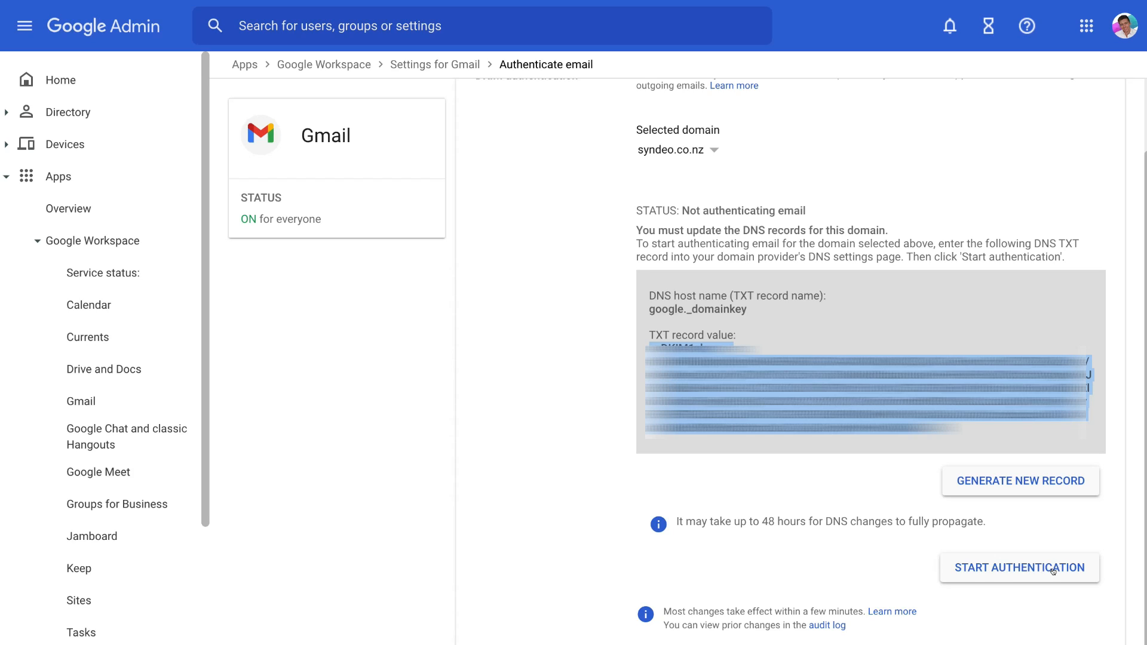
mouse_move(815, 537)
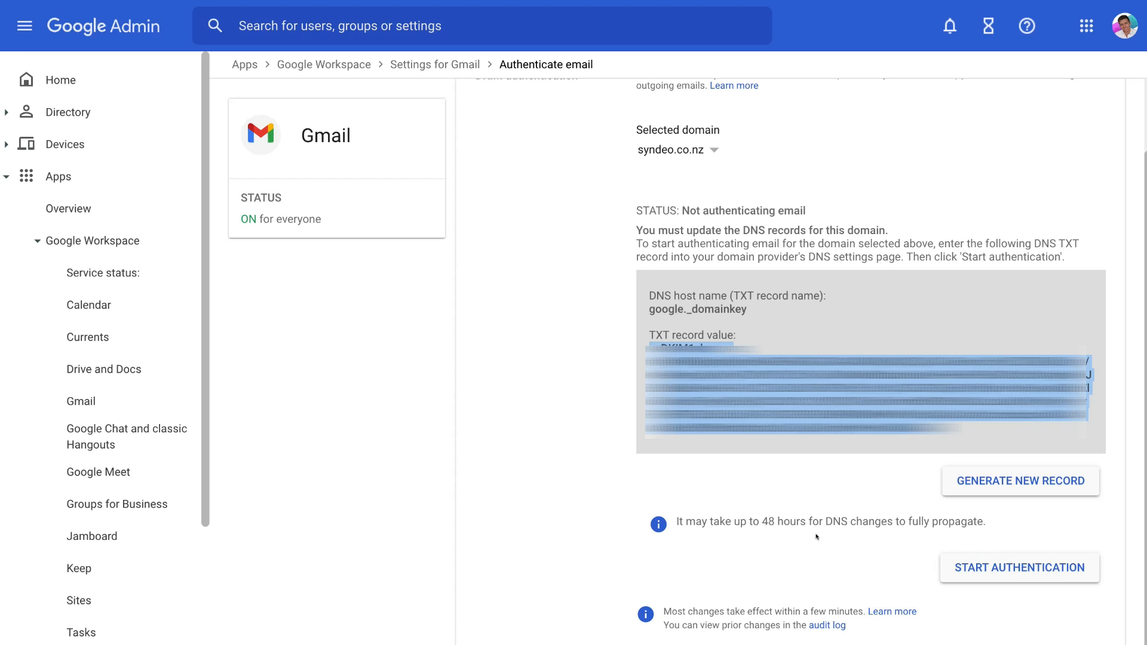
mouse_move(893, 537)
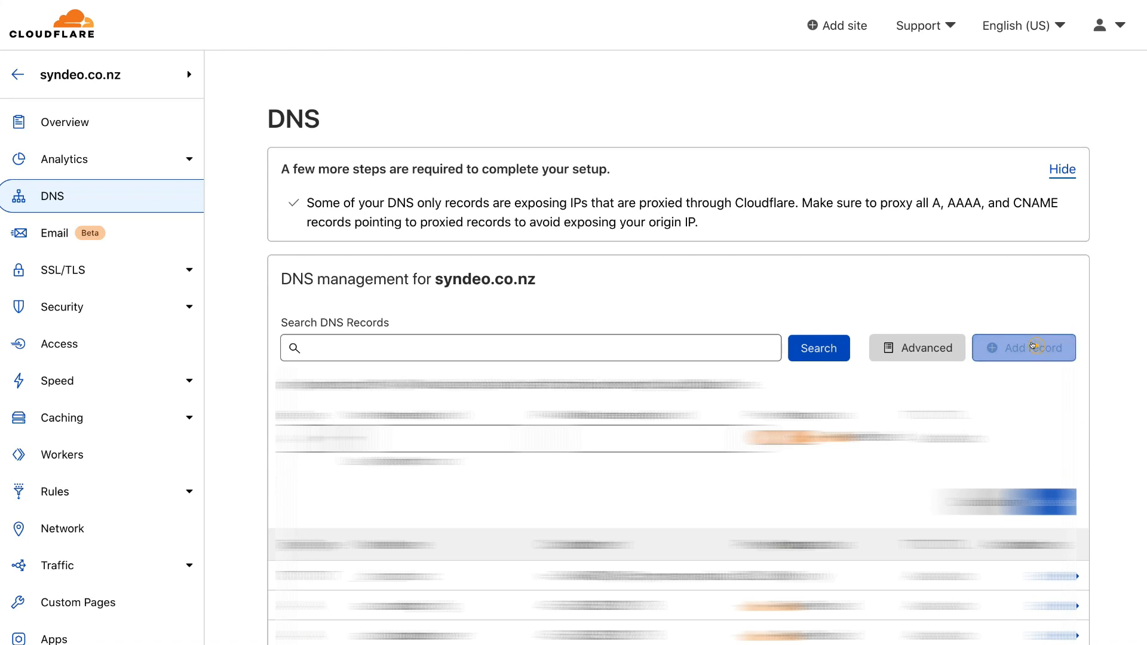
Add a _dmarc TXT record with content v=DMARC1; p=none; rua=mailto:youremail.com.
left_click(1023, 348)
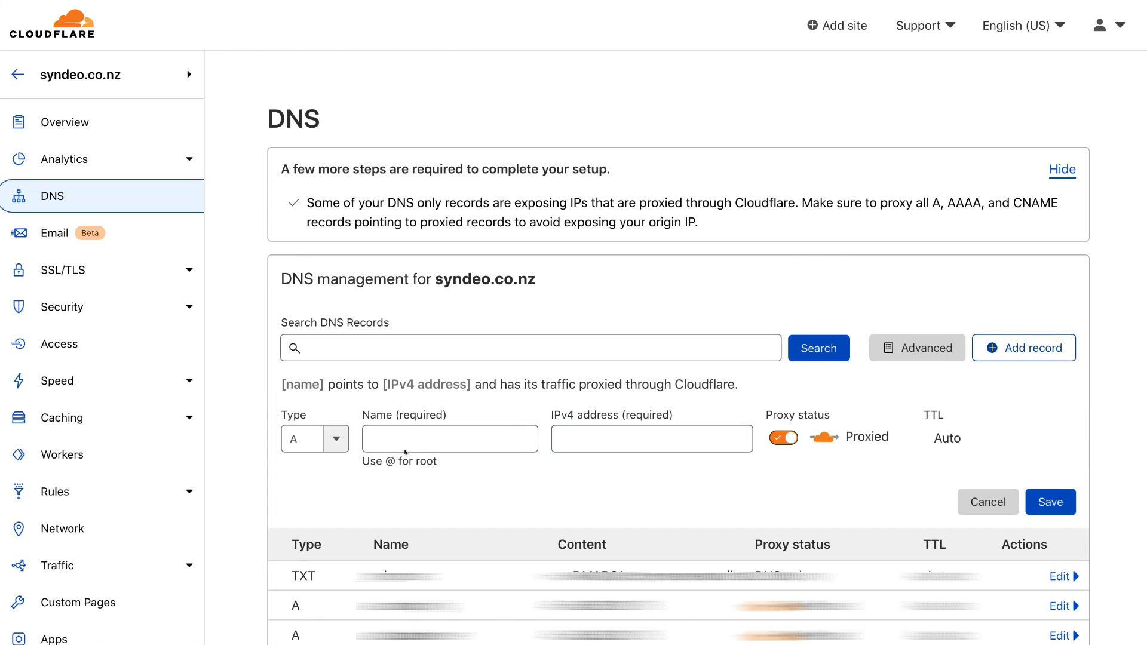
left_click(314, 438)
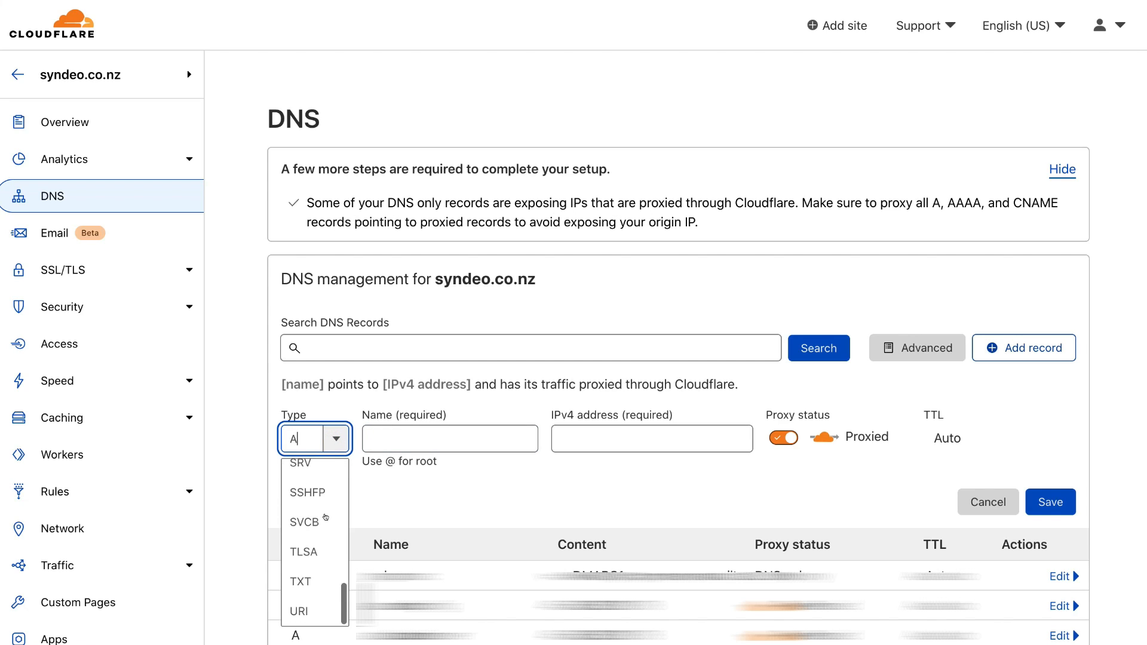
left_click(300, 581)
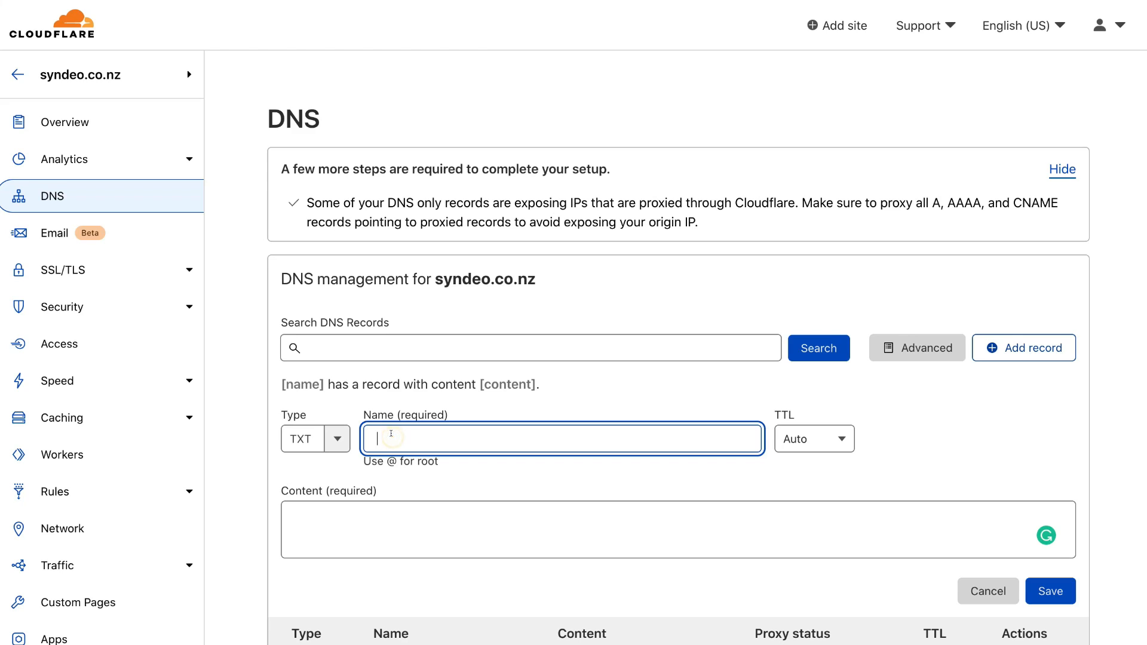
type("_dmarc")
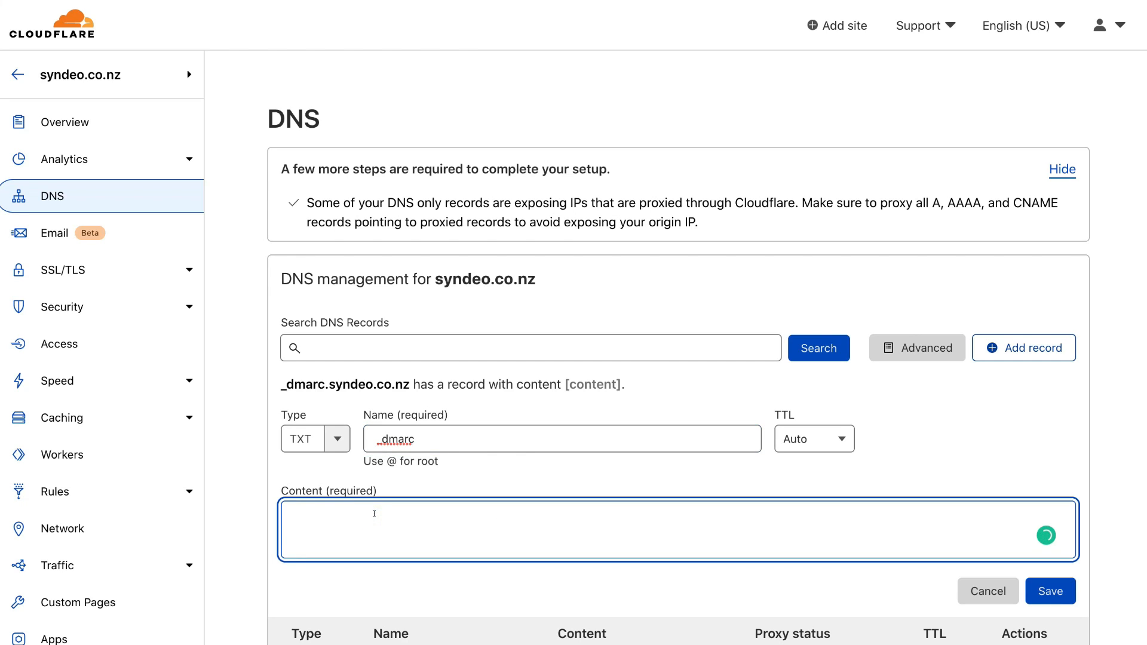
type("v=DMARC1; p=none; rua=mailto:youremail.com")
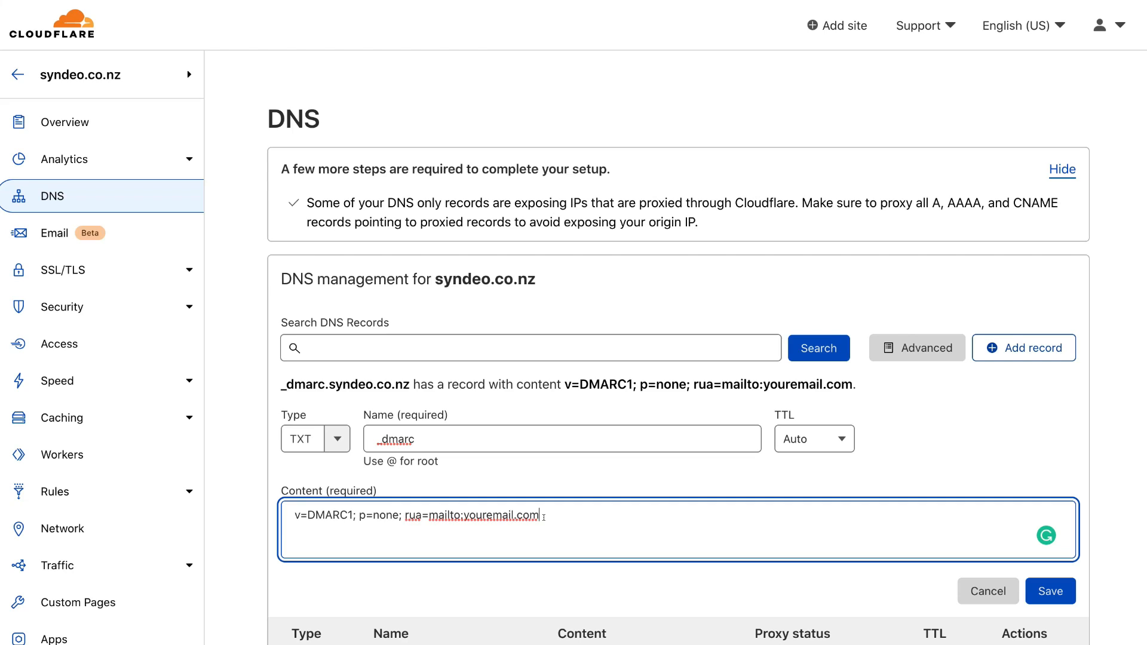
double_click(500, 515)
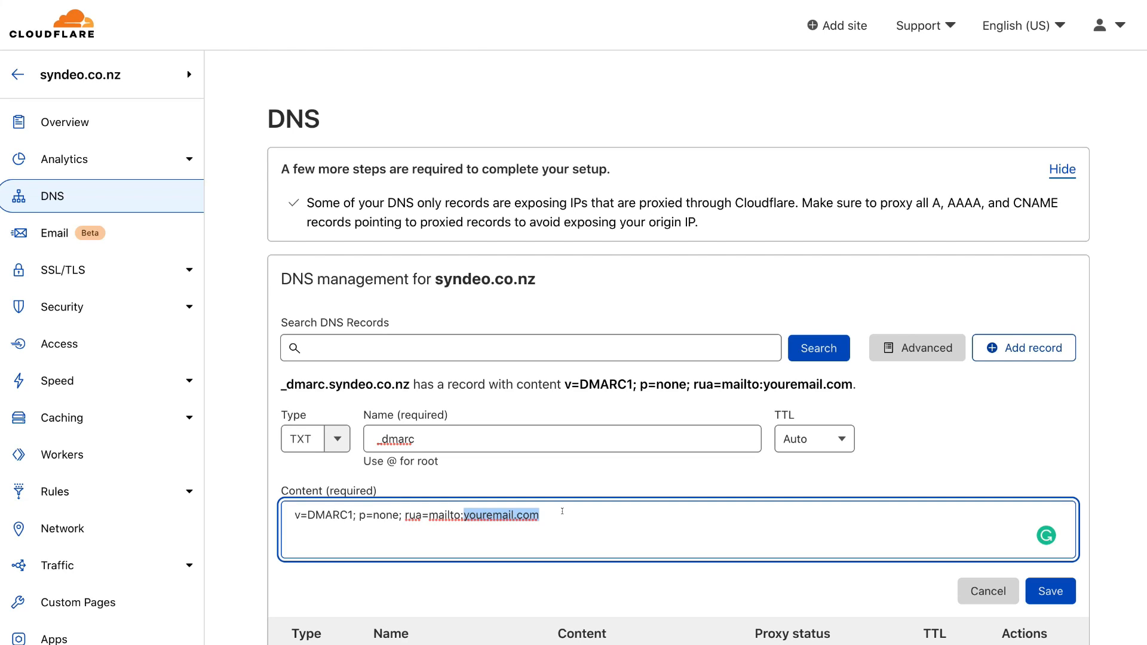
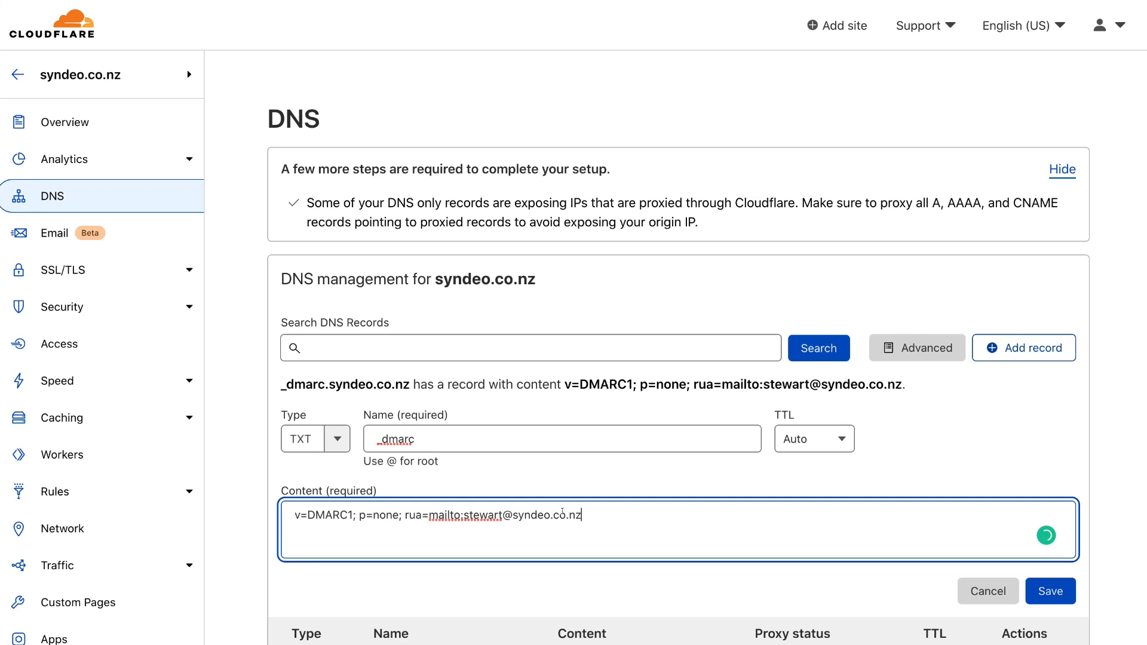
double_click(534, 515)
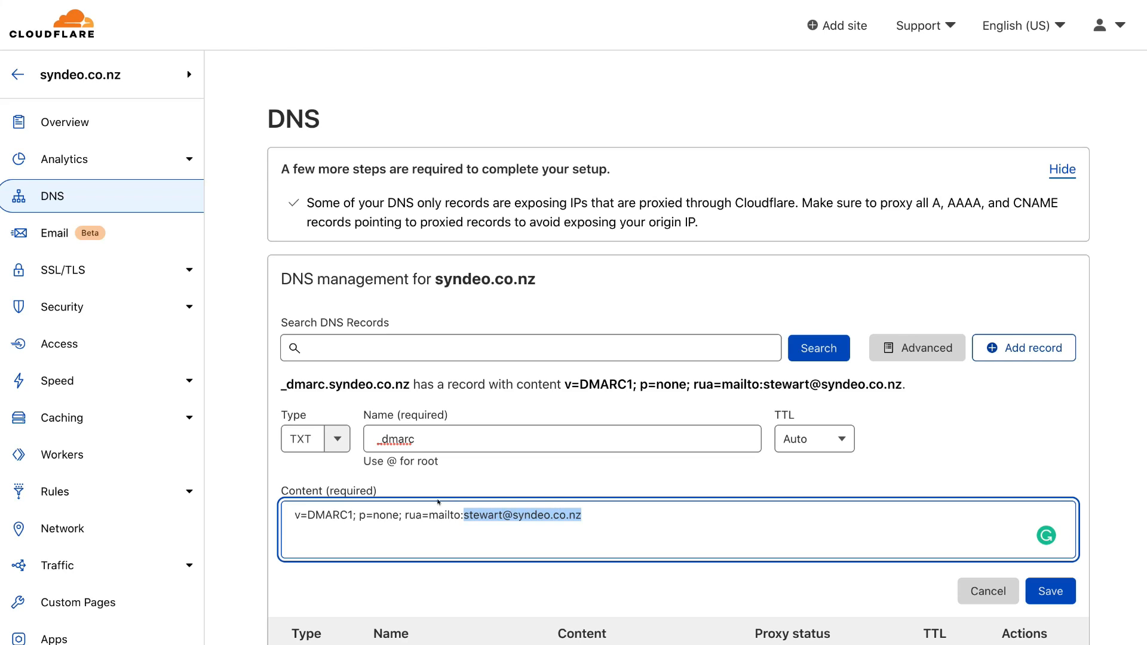
left_click(645, 514)
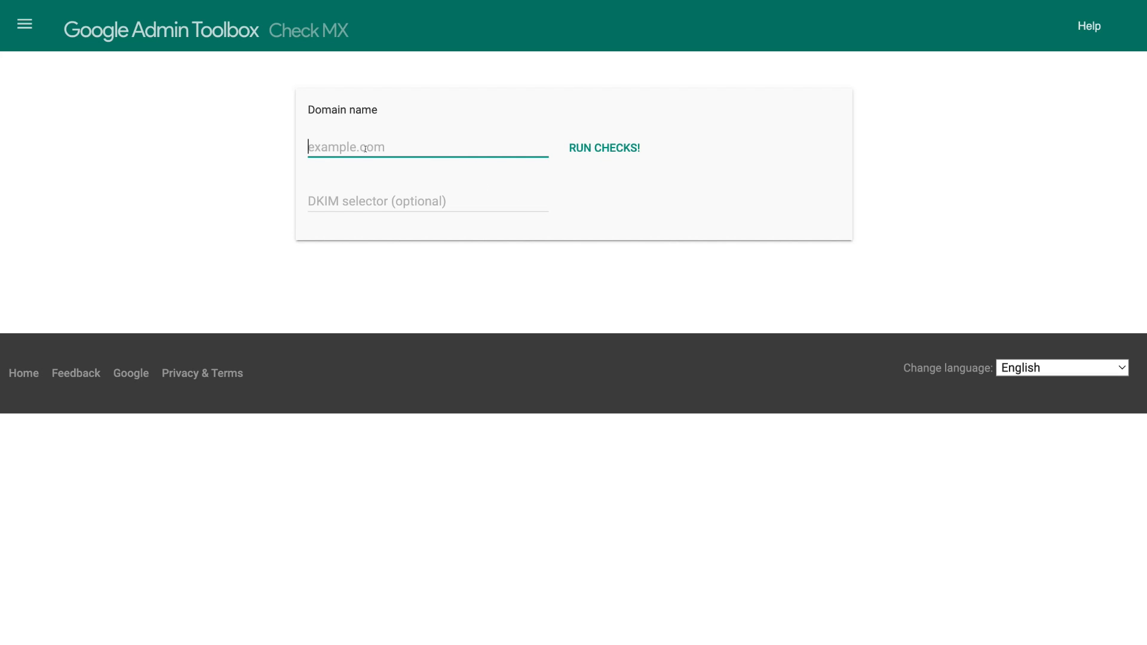
Run Check MX on syndeo.co.nz.
type("syndeo.co.nz")
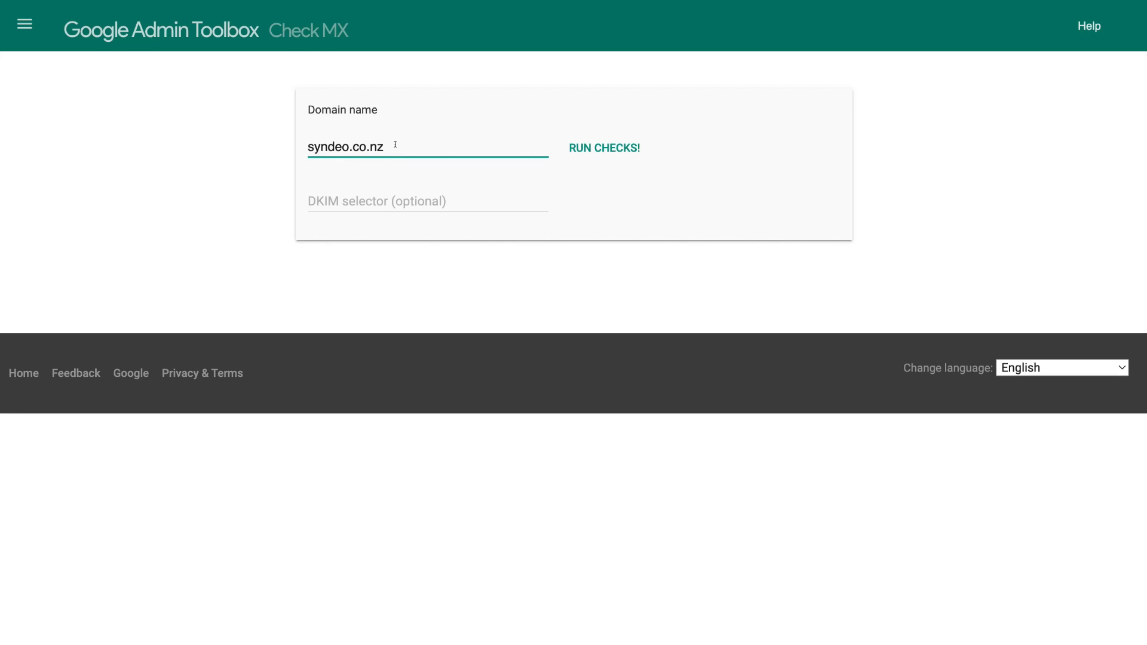
left_click(603, 147)
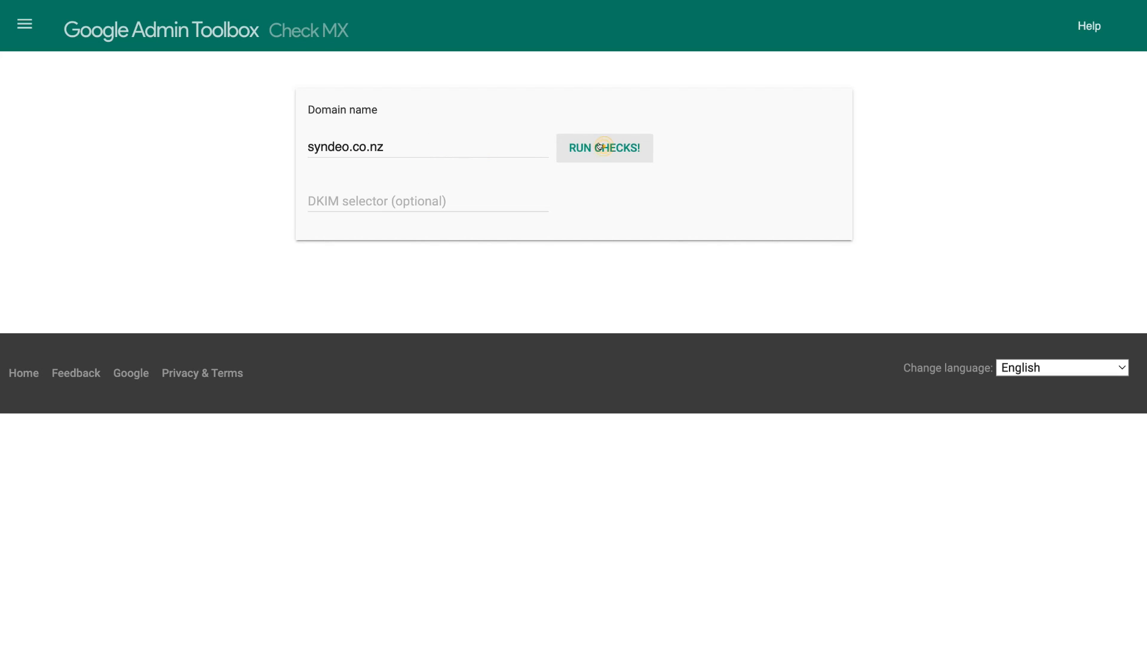
left_click(604, 147)
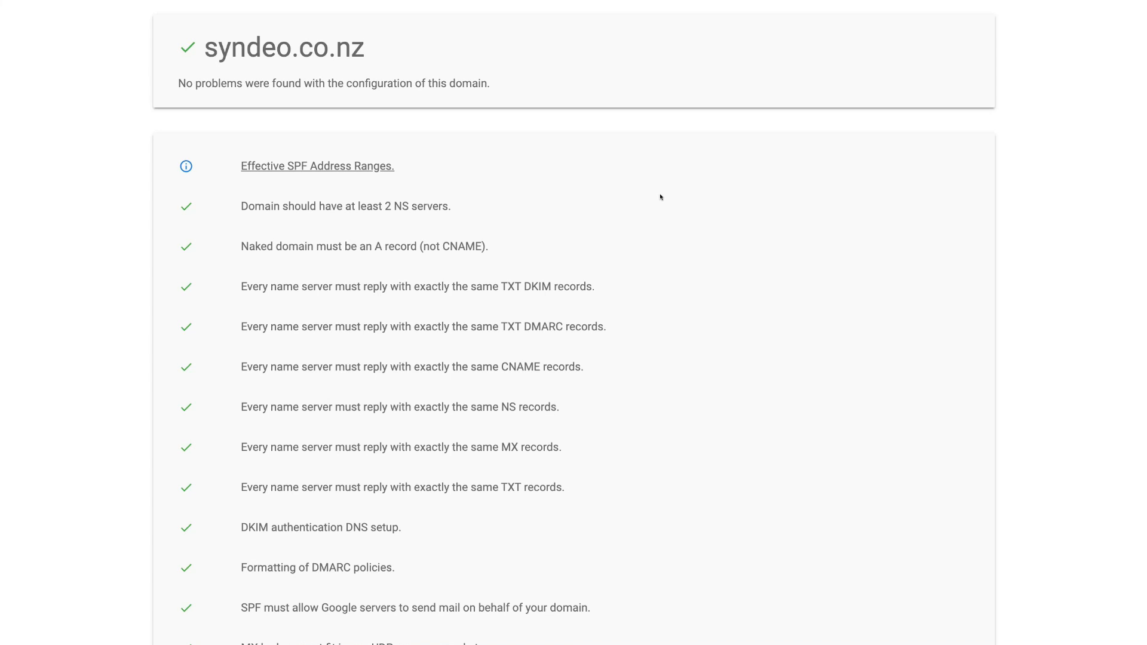
mouse_move(780, 471)
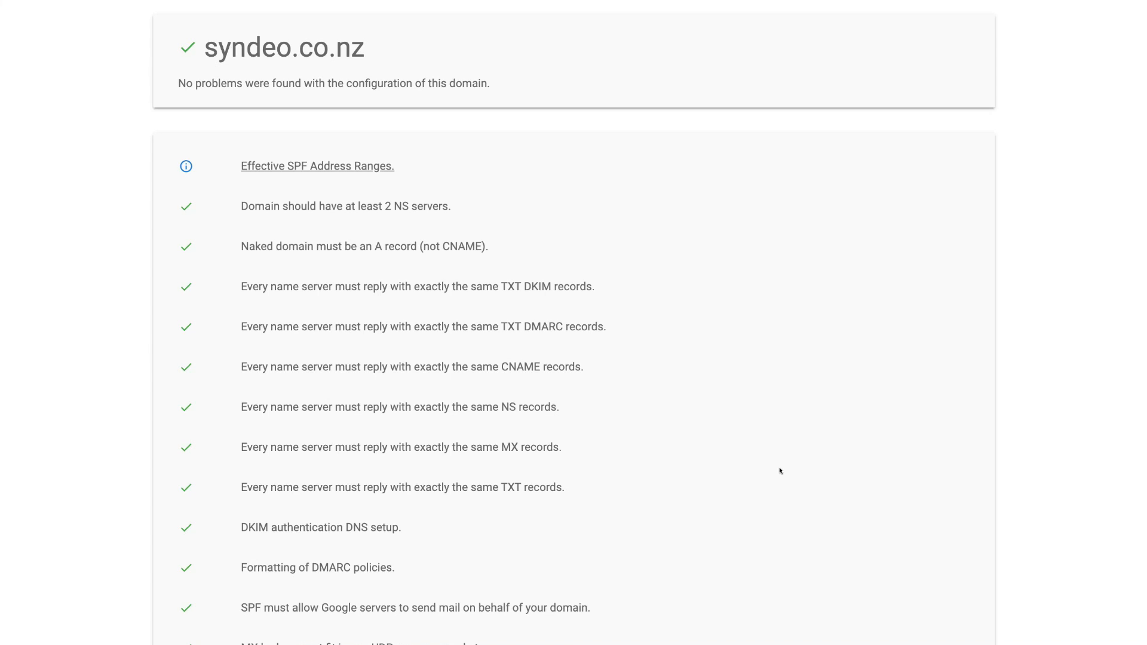